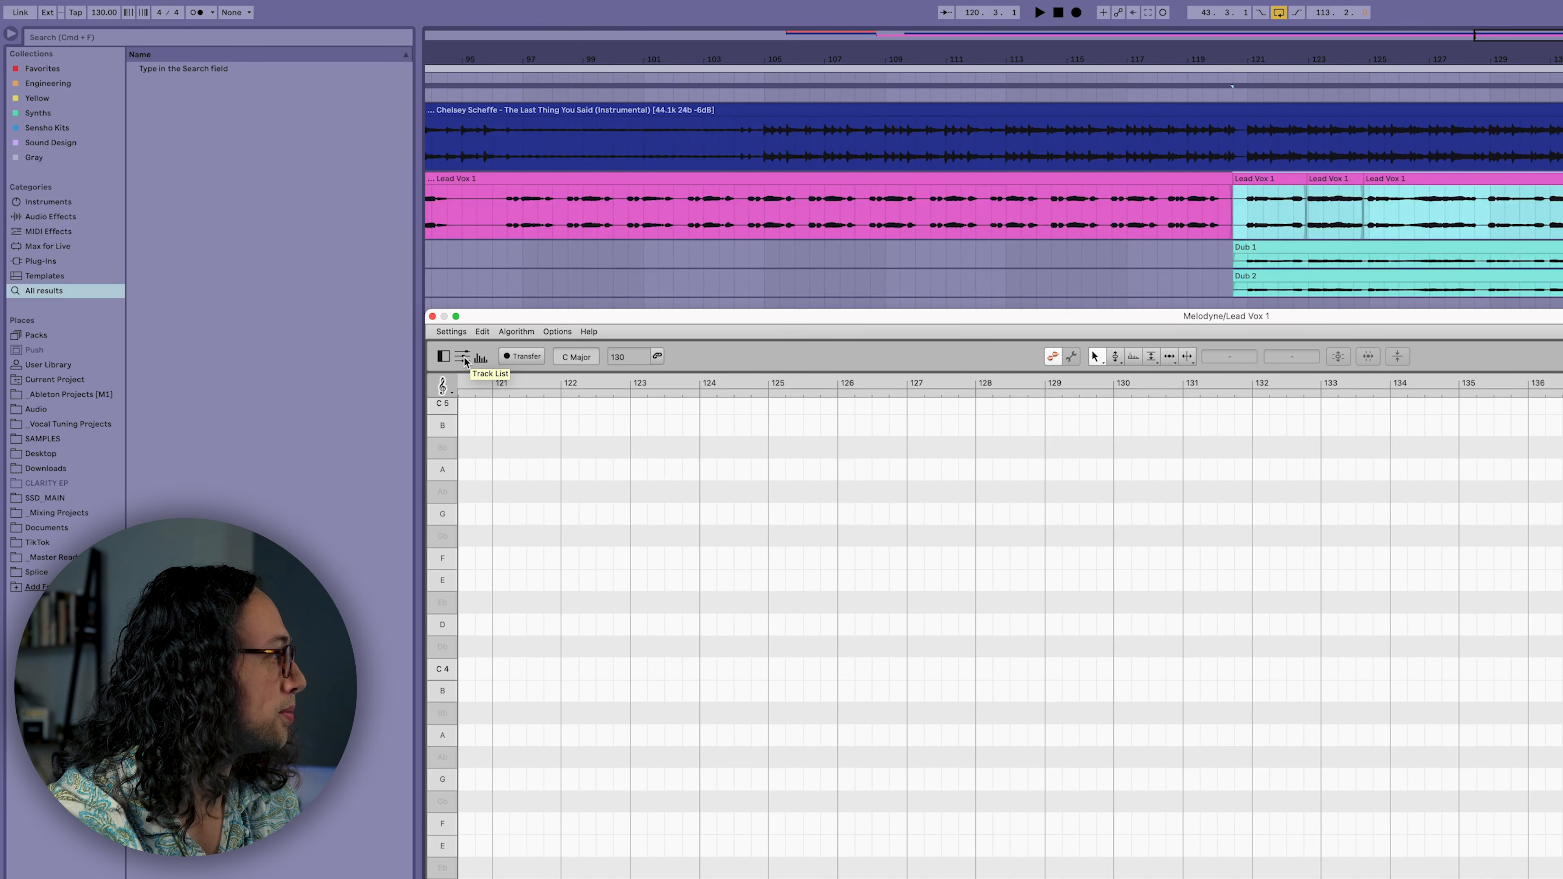
Show the track list with Lead Vox 1, Dub 1 and Dub 2 beside the lead vocal's notes.
click(462, 357)
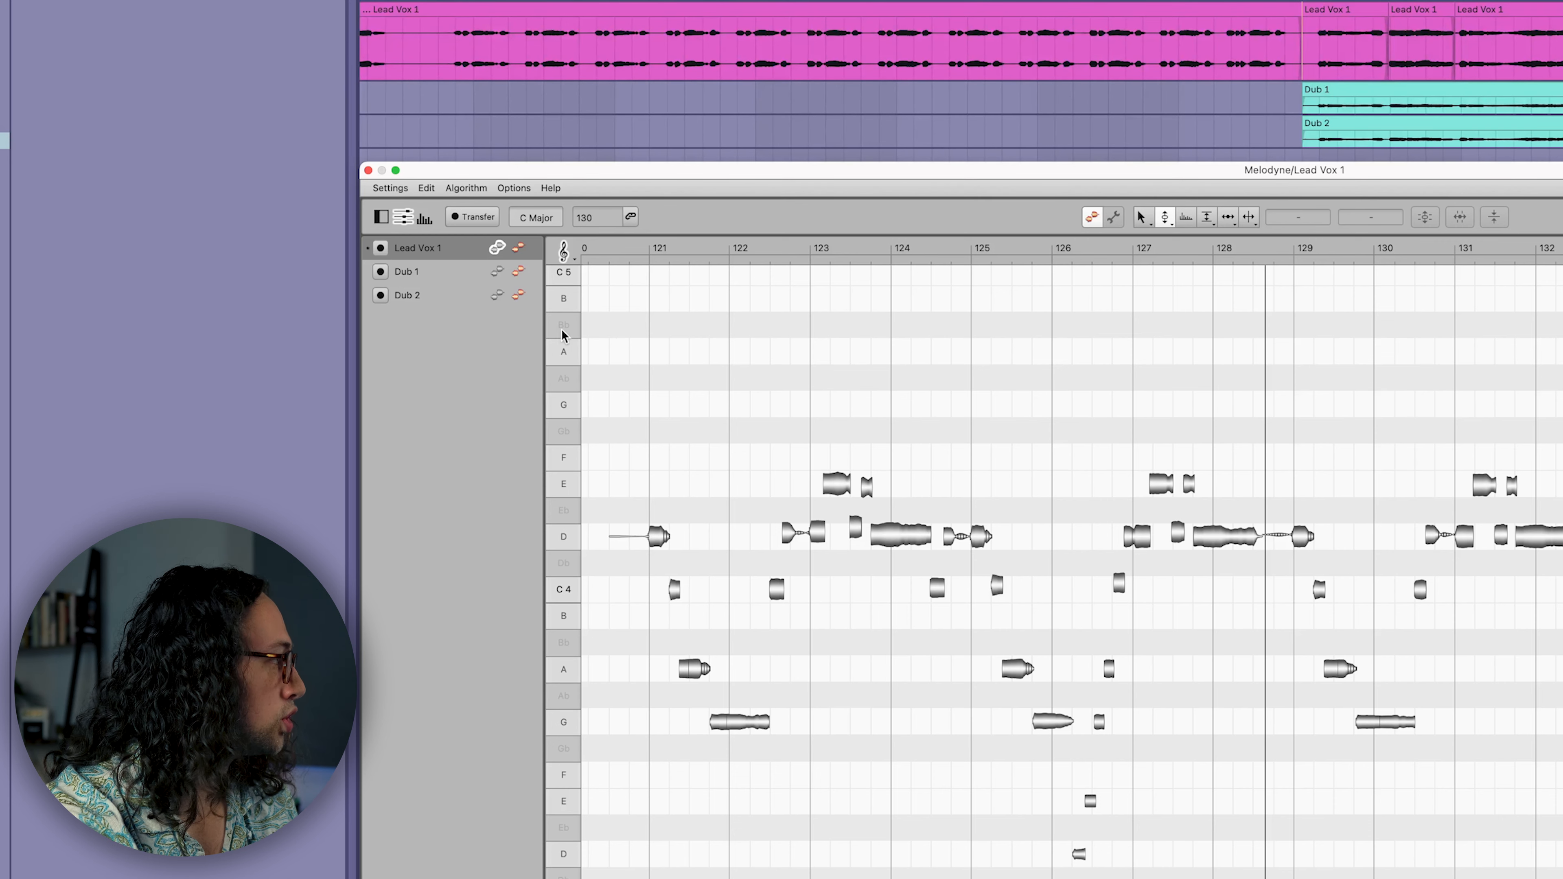
mouse_move(530, 284)
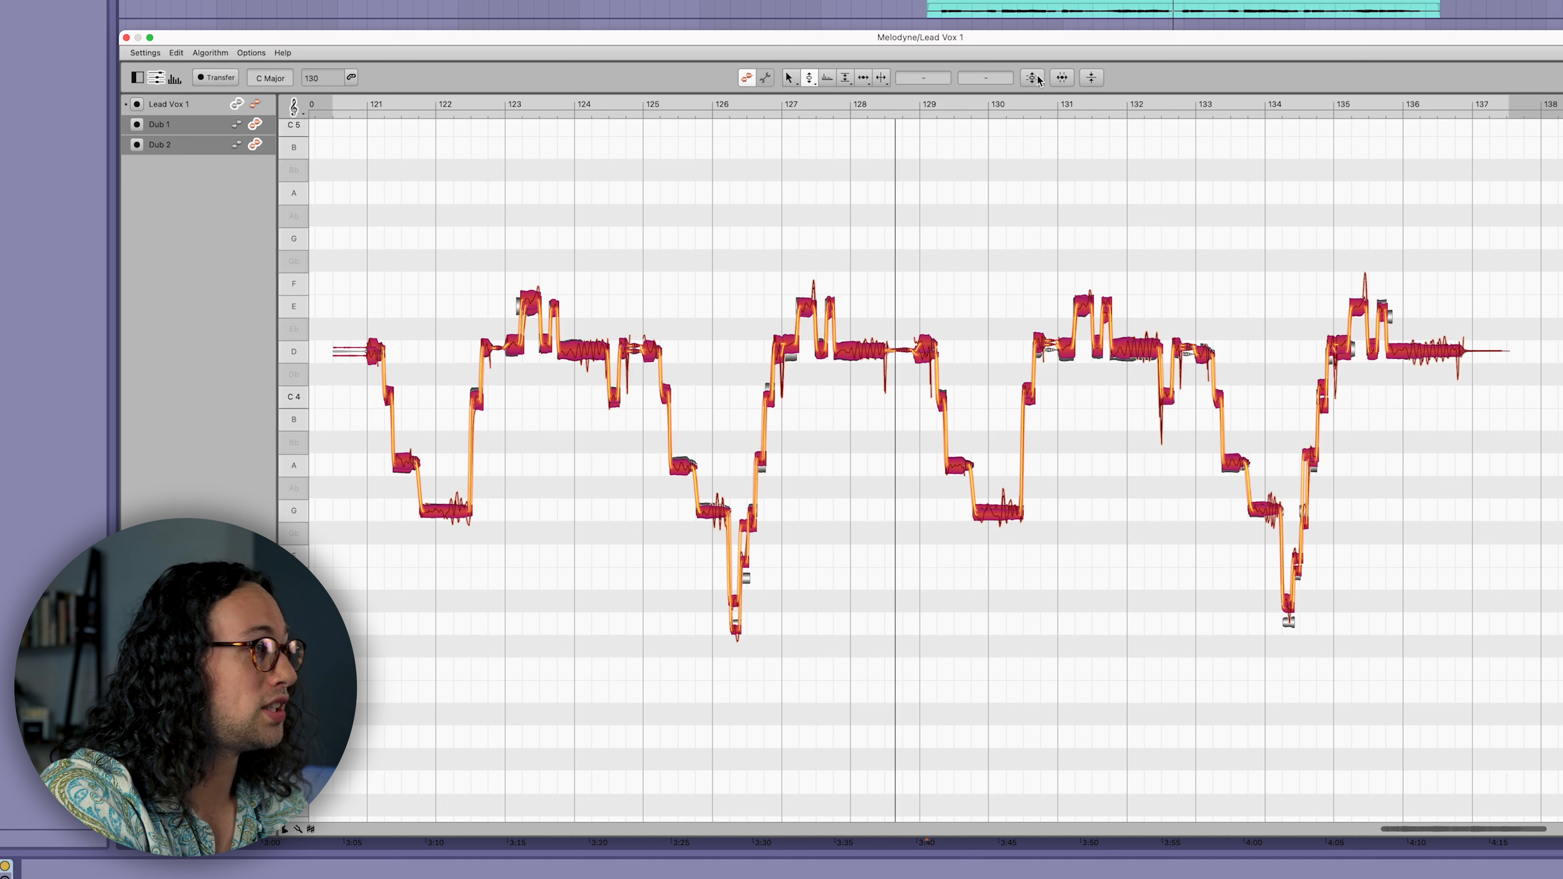
Correct Lead Vox 1's pitch with Pitch Center at 79% and Pitch Drift at 0%.
click(1032, 78)
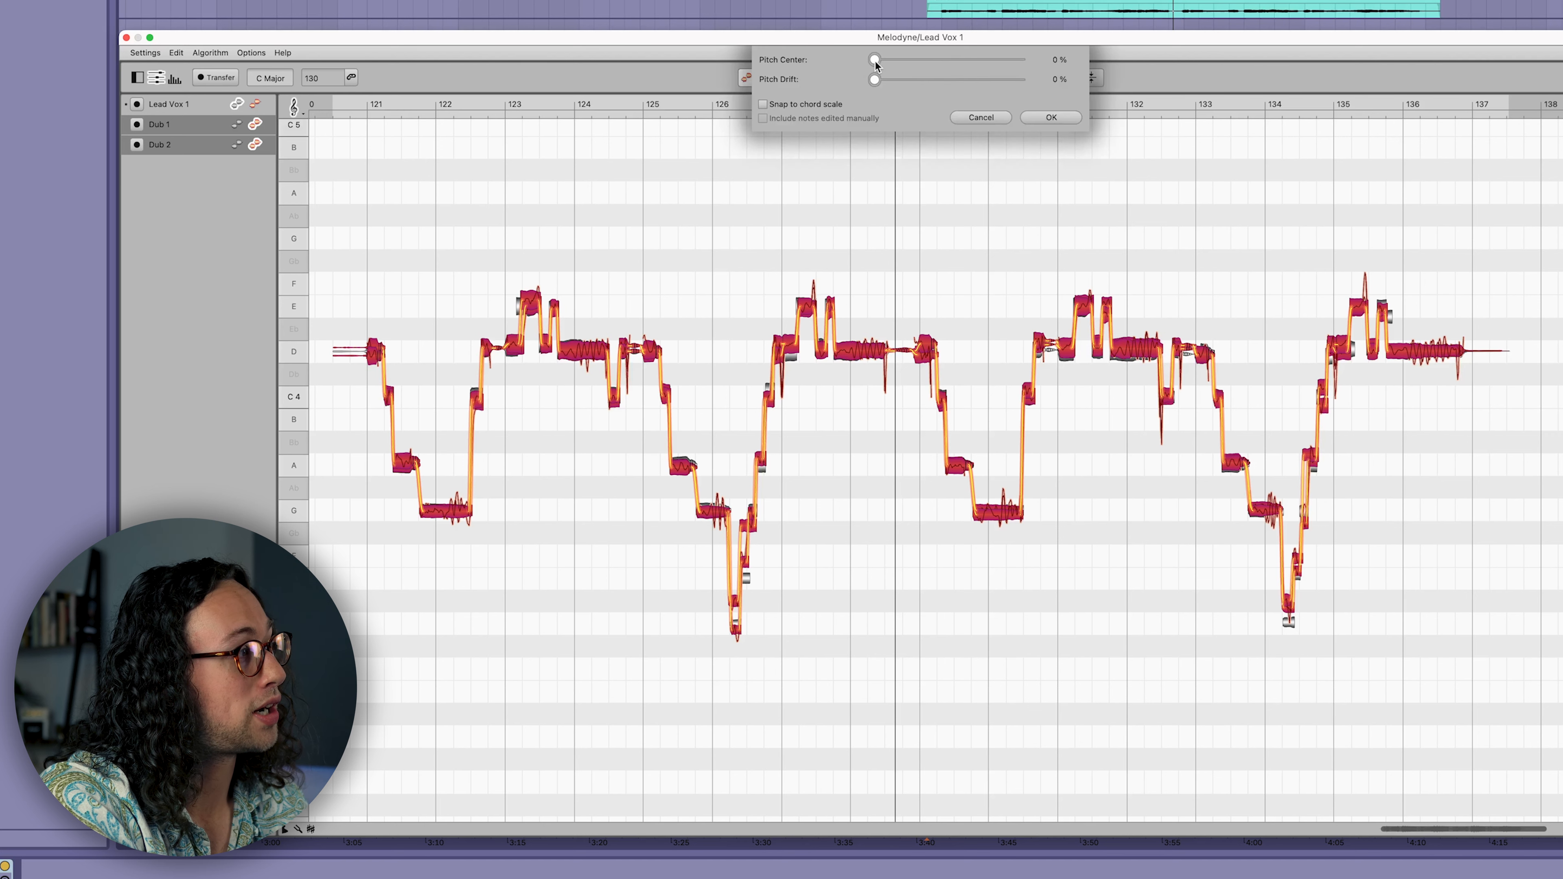
drag(874, 60, 981, 59)
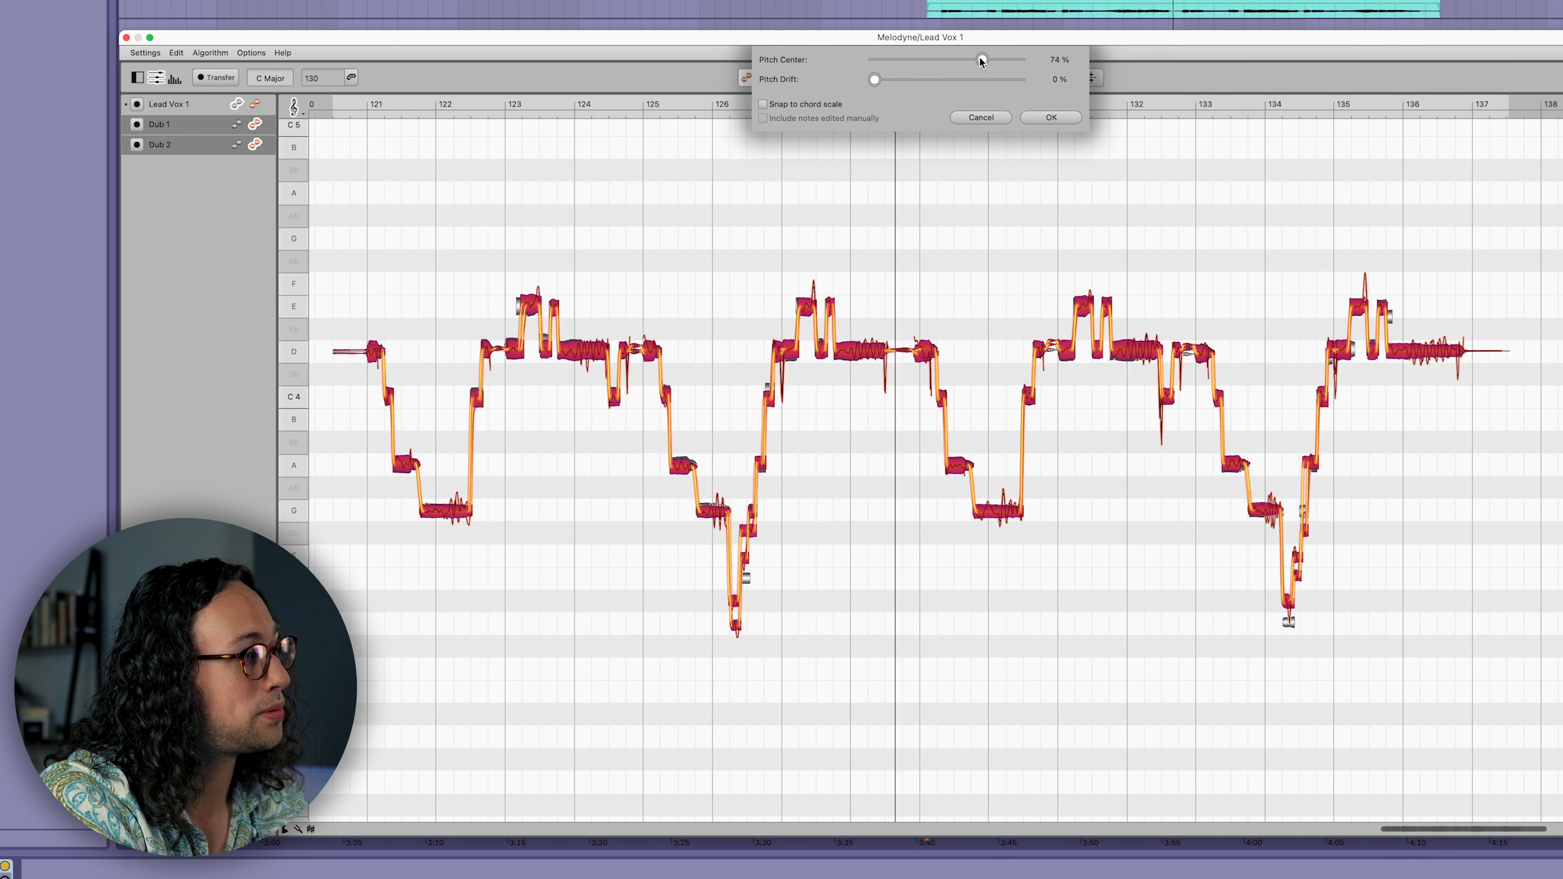
drag(981, 59, 987, 60)
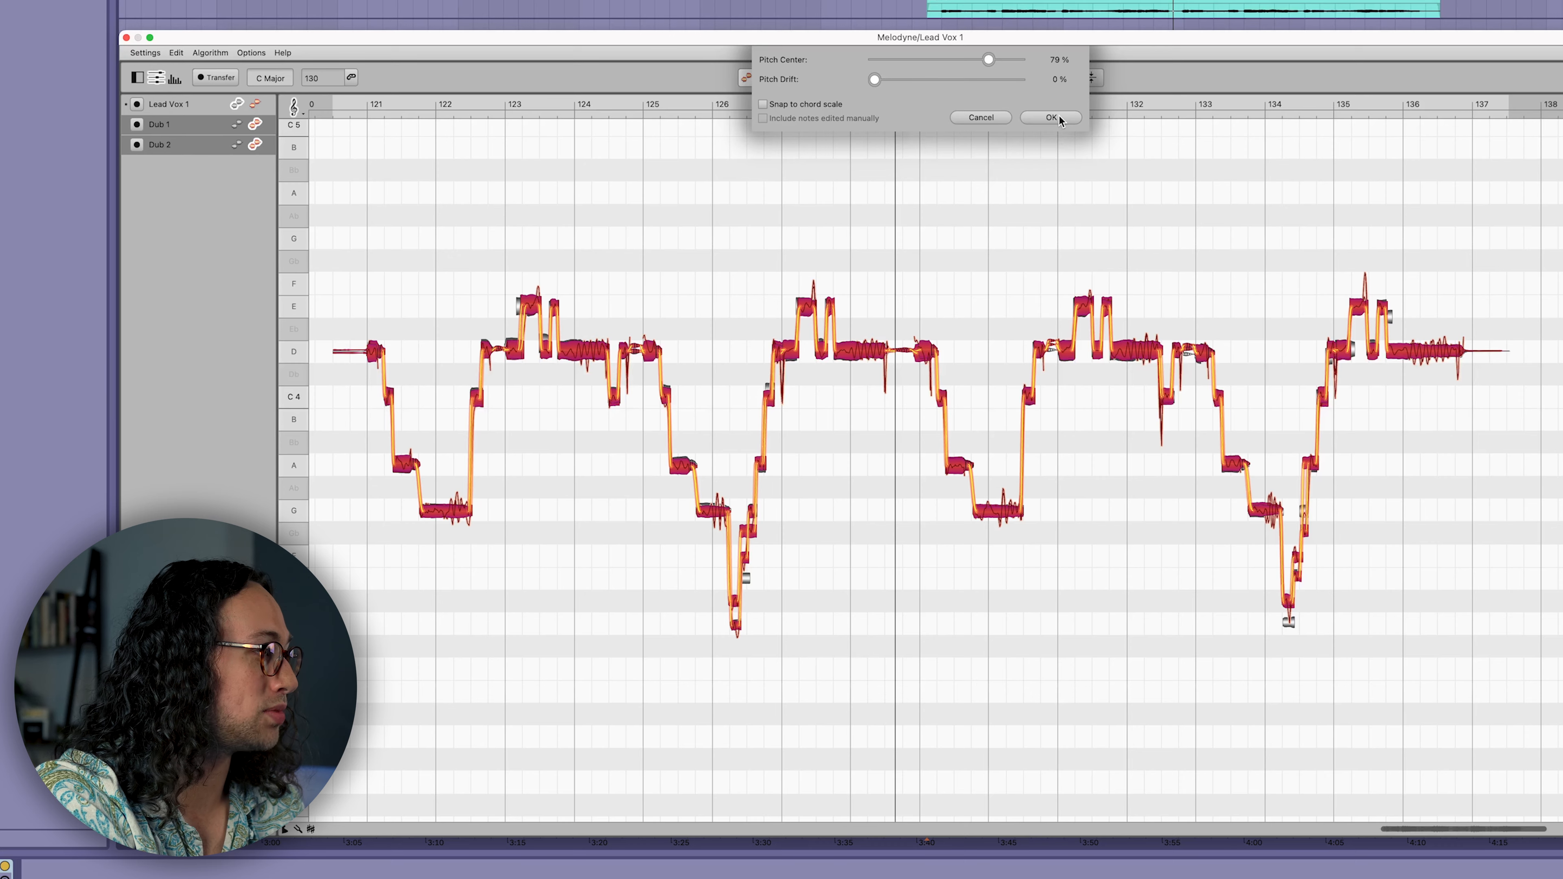
click(1049, 116)
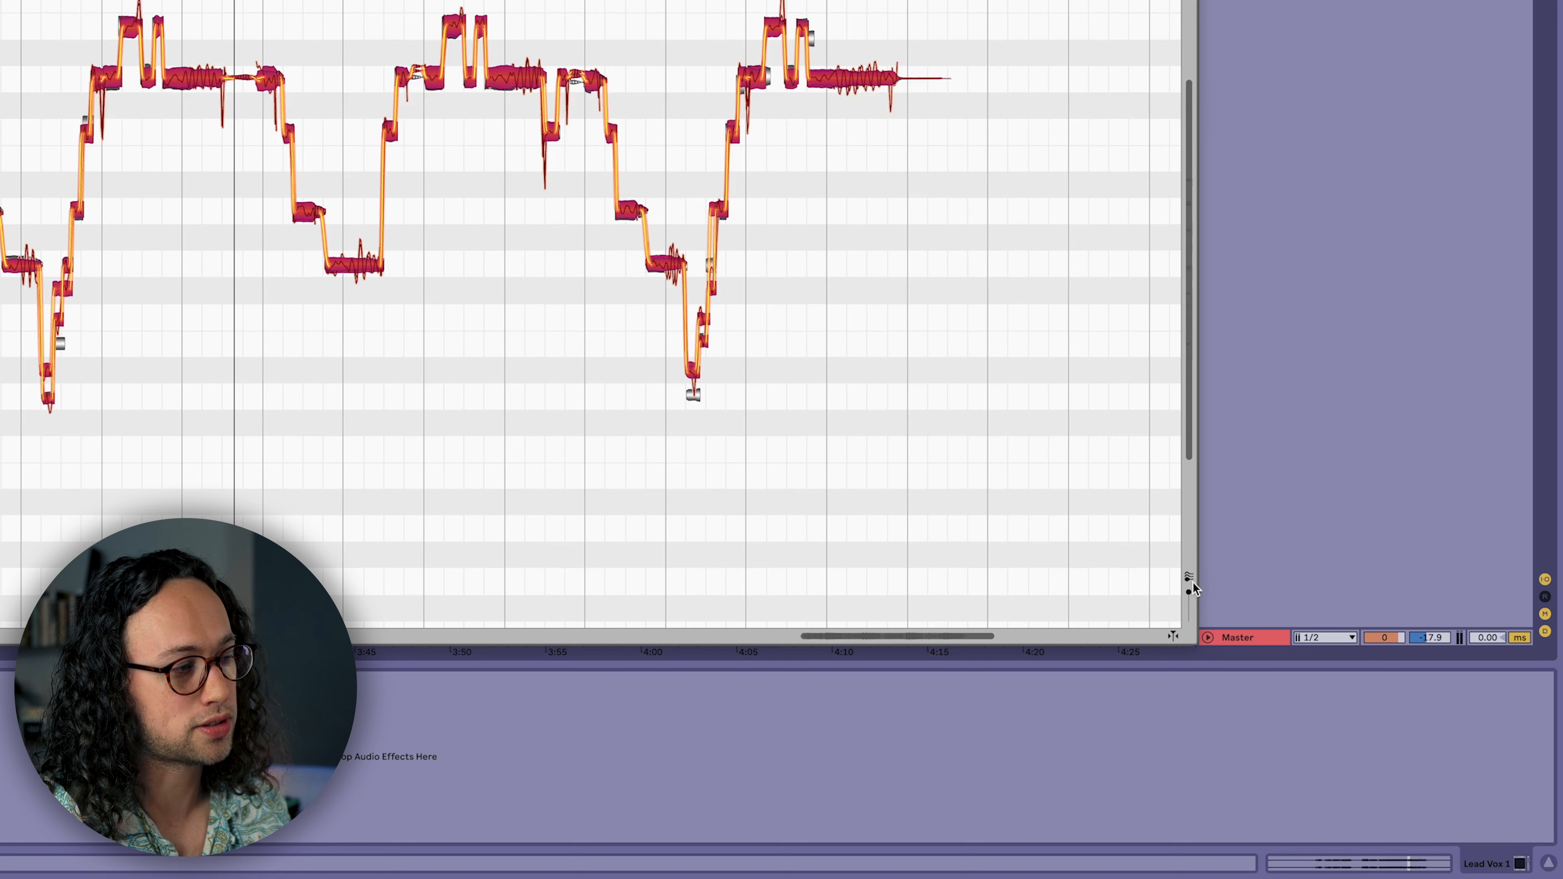
mouse_move(1186, 583)
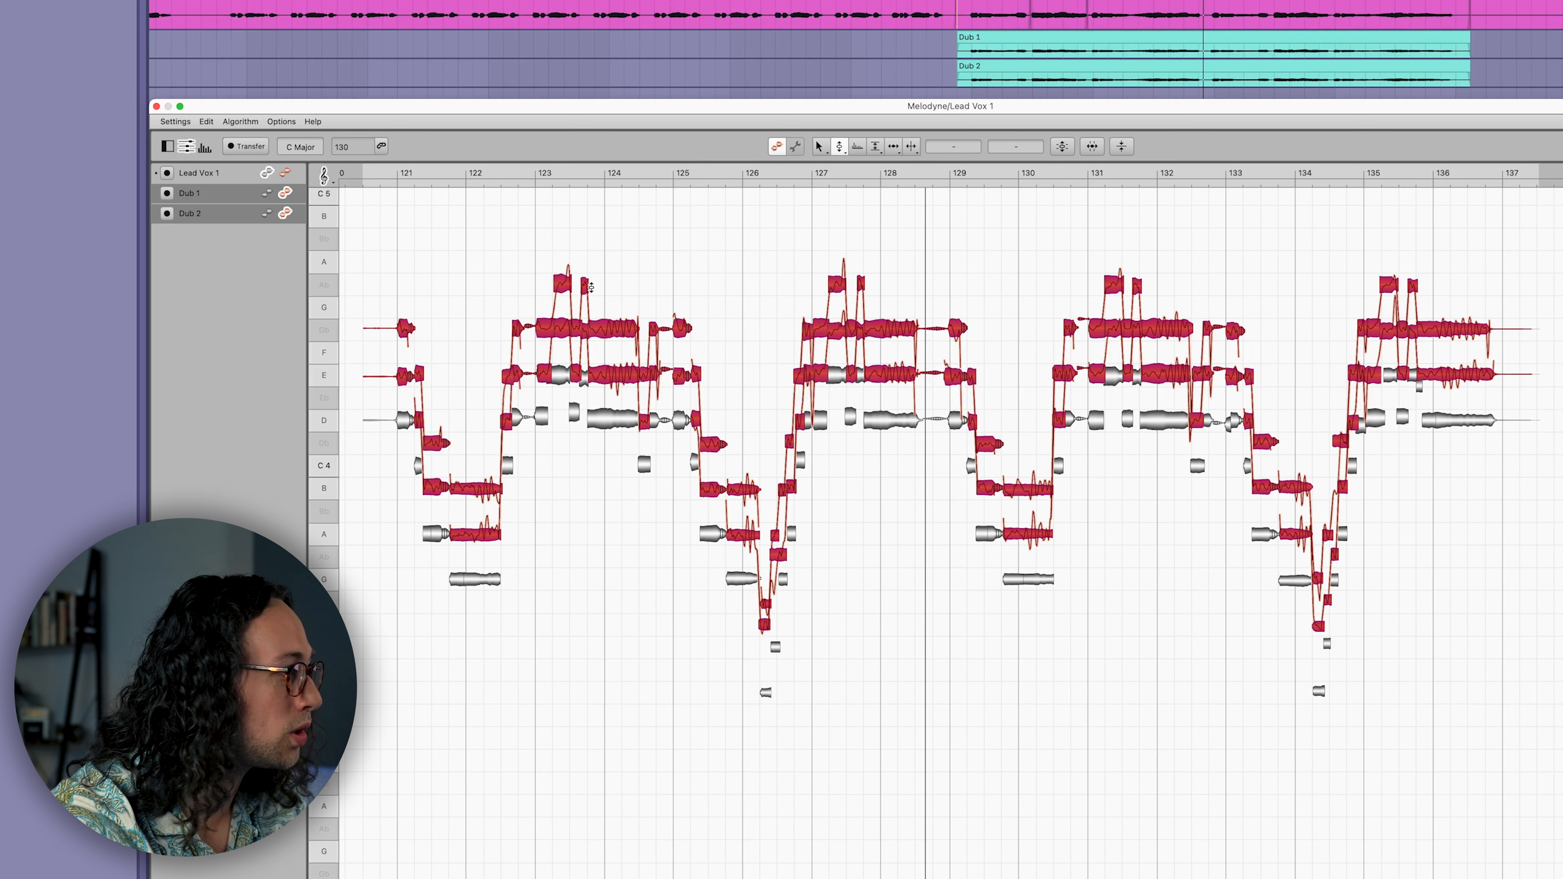
mouse_move(897, 296)
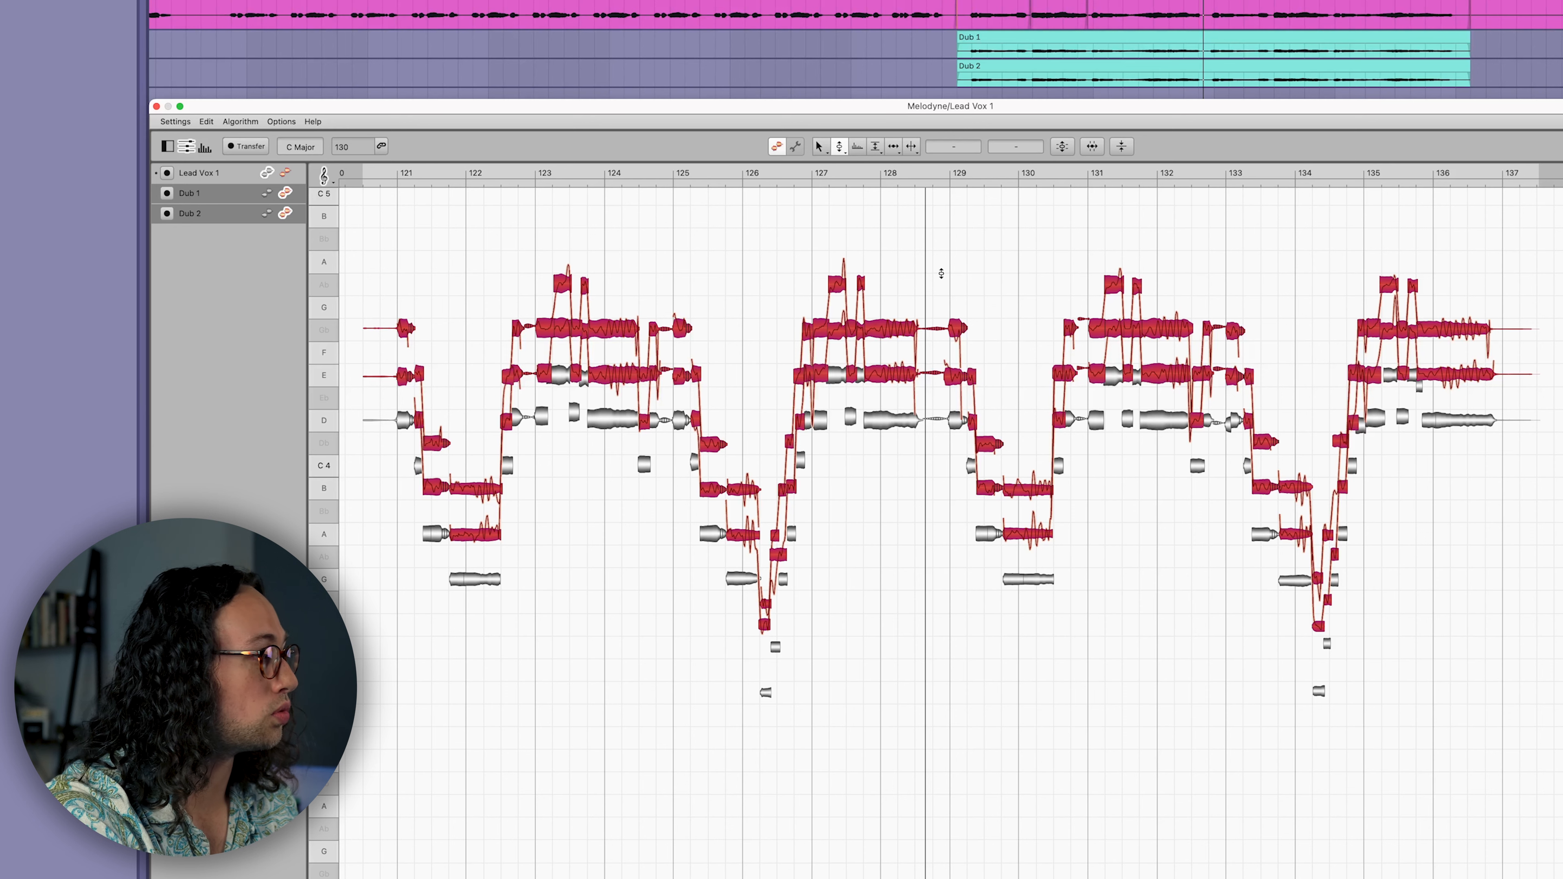
mouse_move(653, 282)
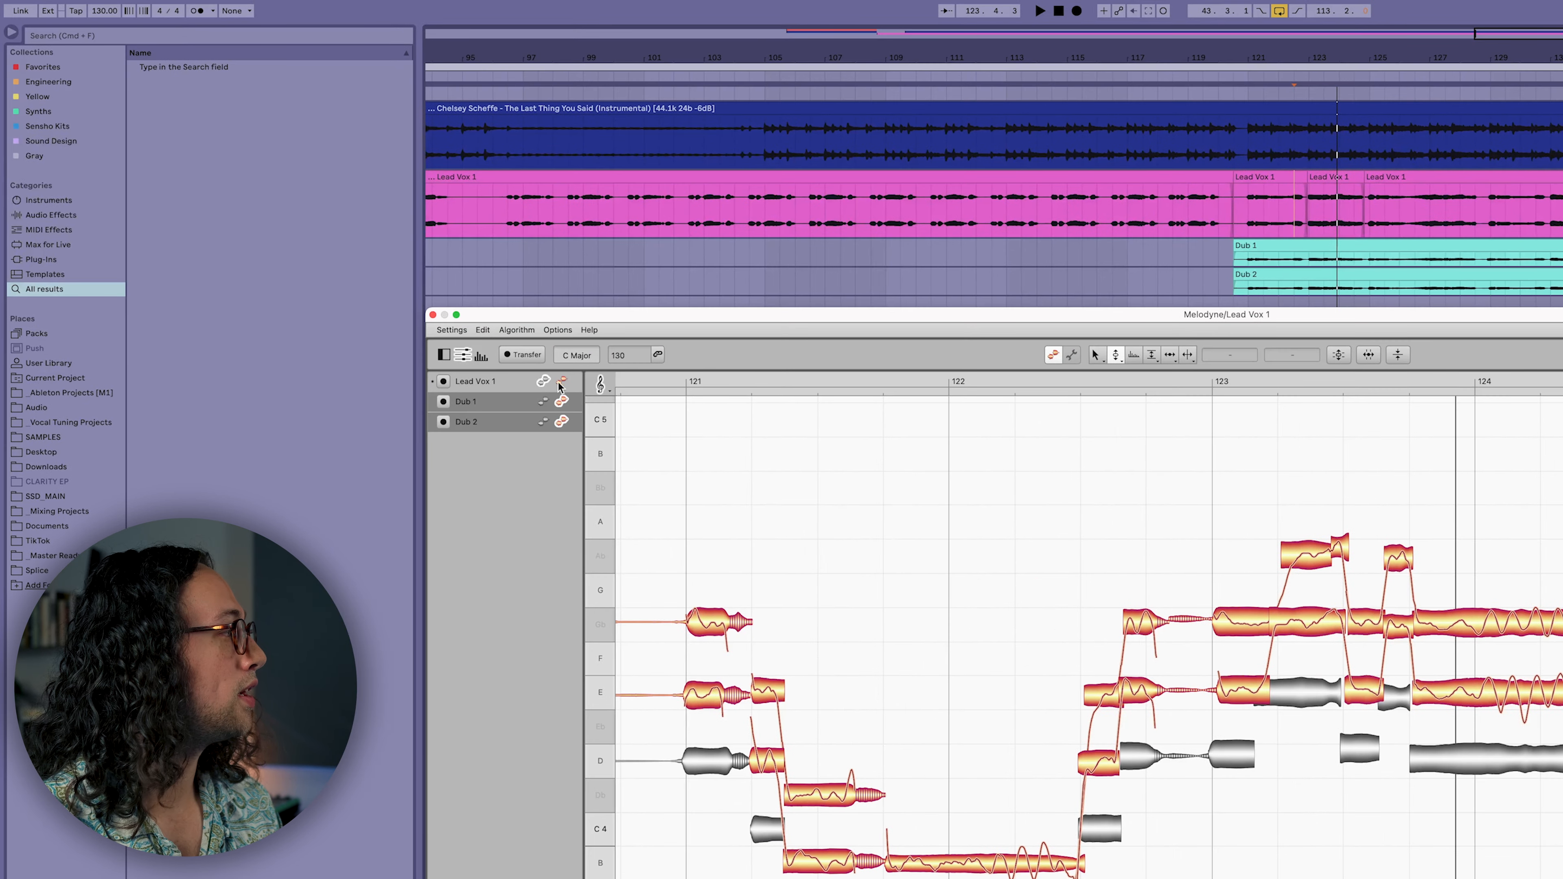
mouse_move(560, 383)
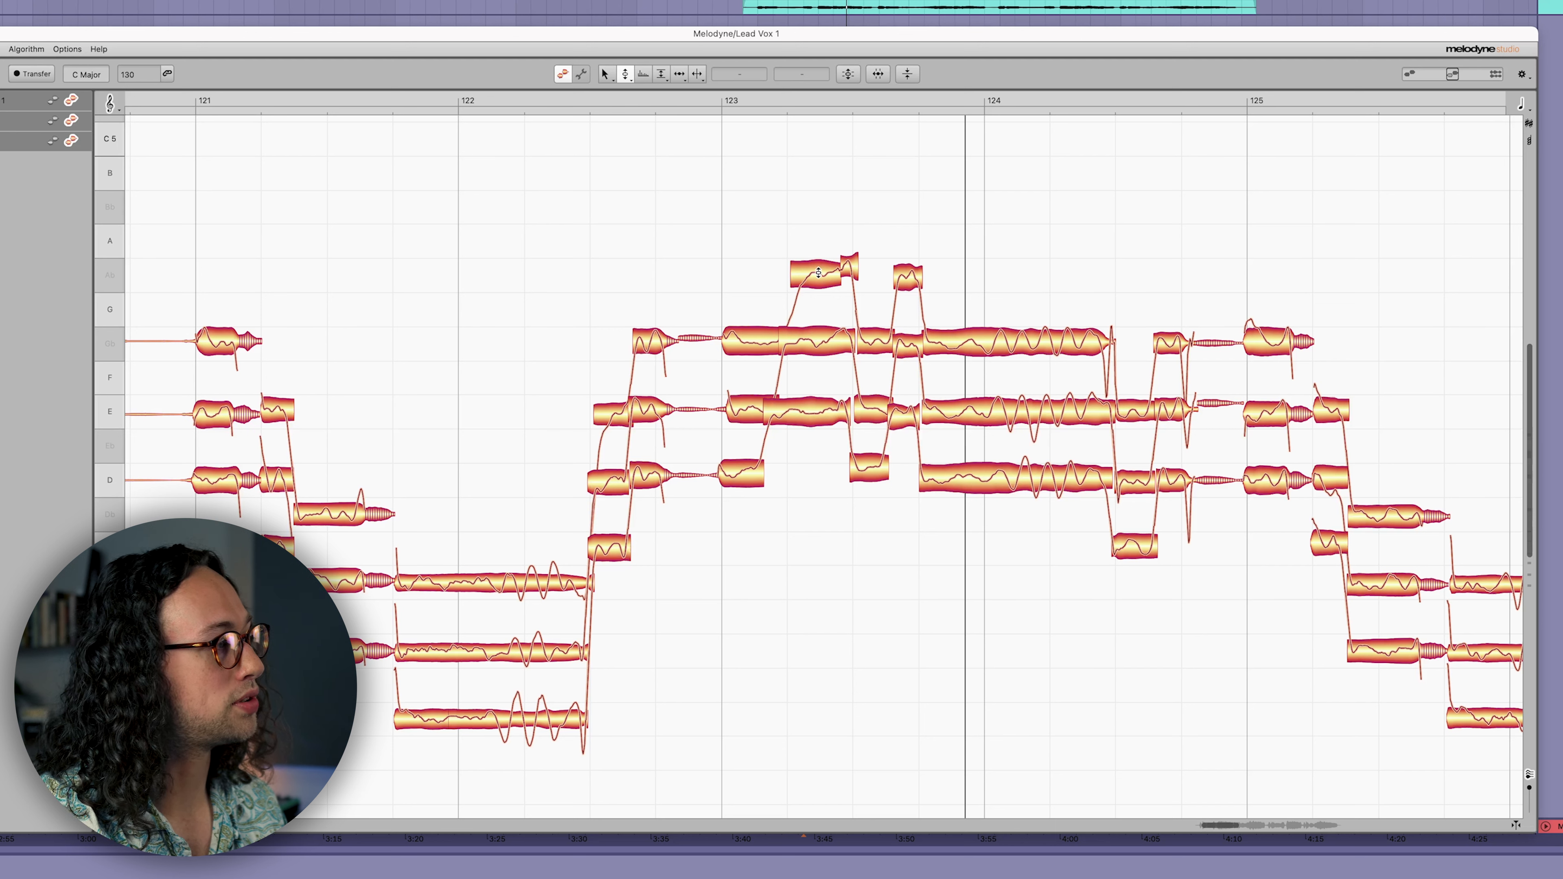
mouse_move(783, 435)
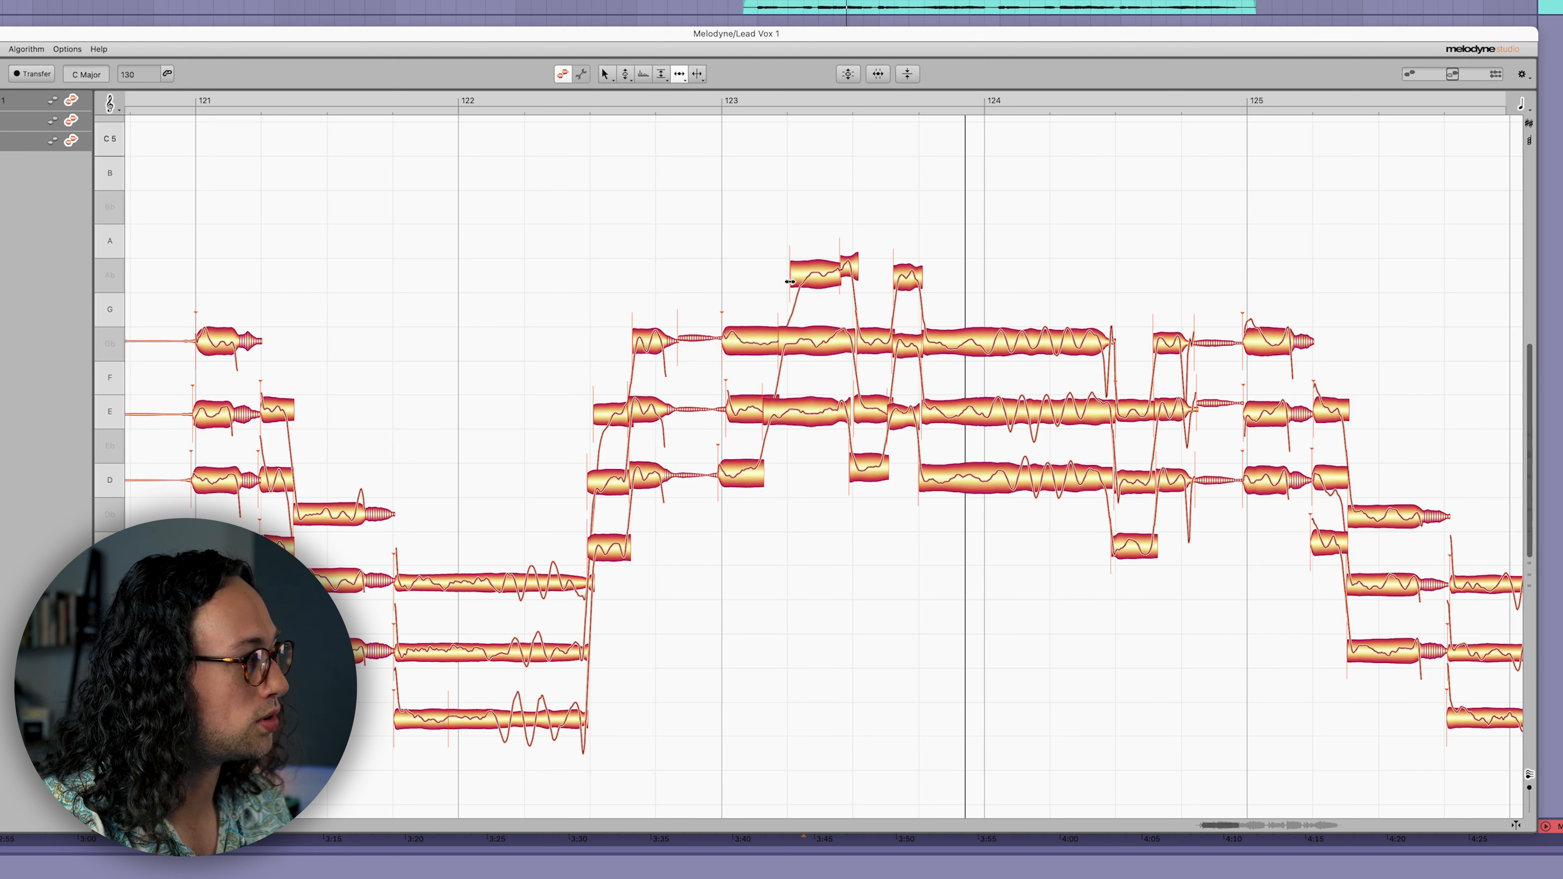
click(745, 406)
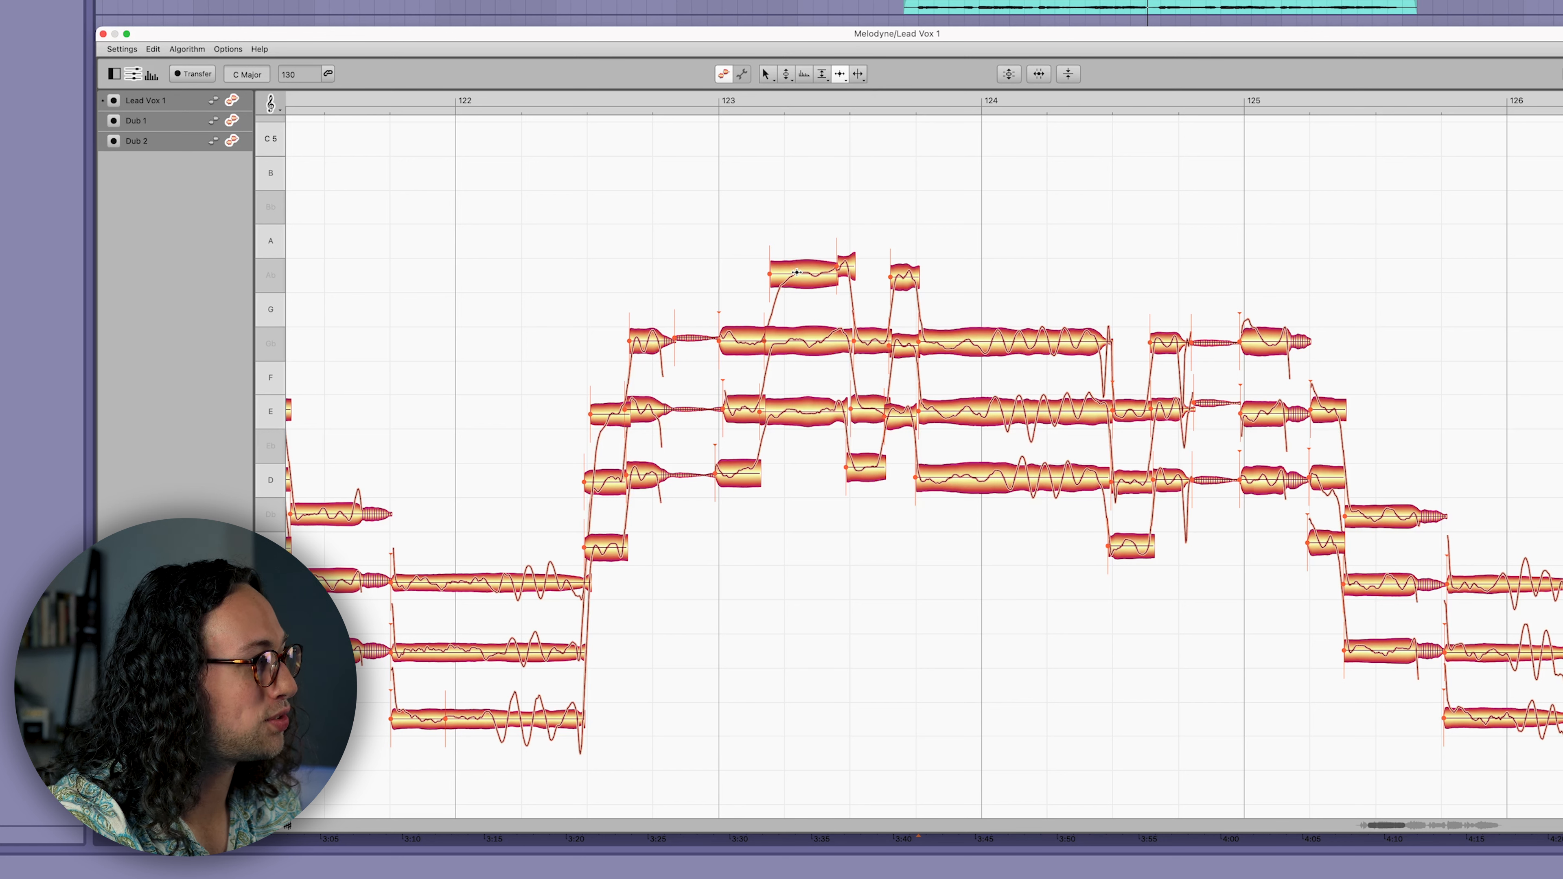
Select the top harmony note near bar 123, making Dub 2 the active track.
click(798, 276)
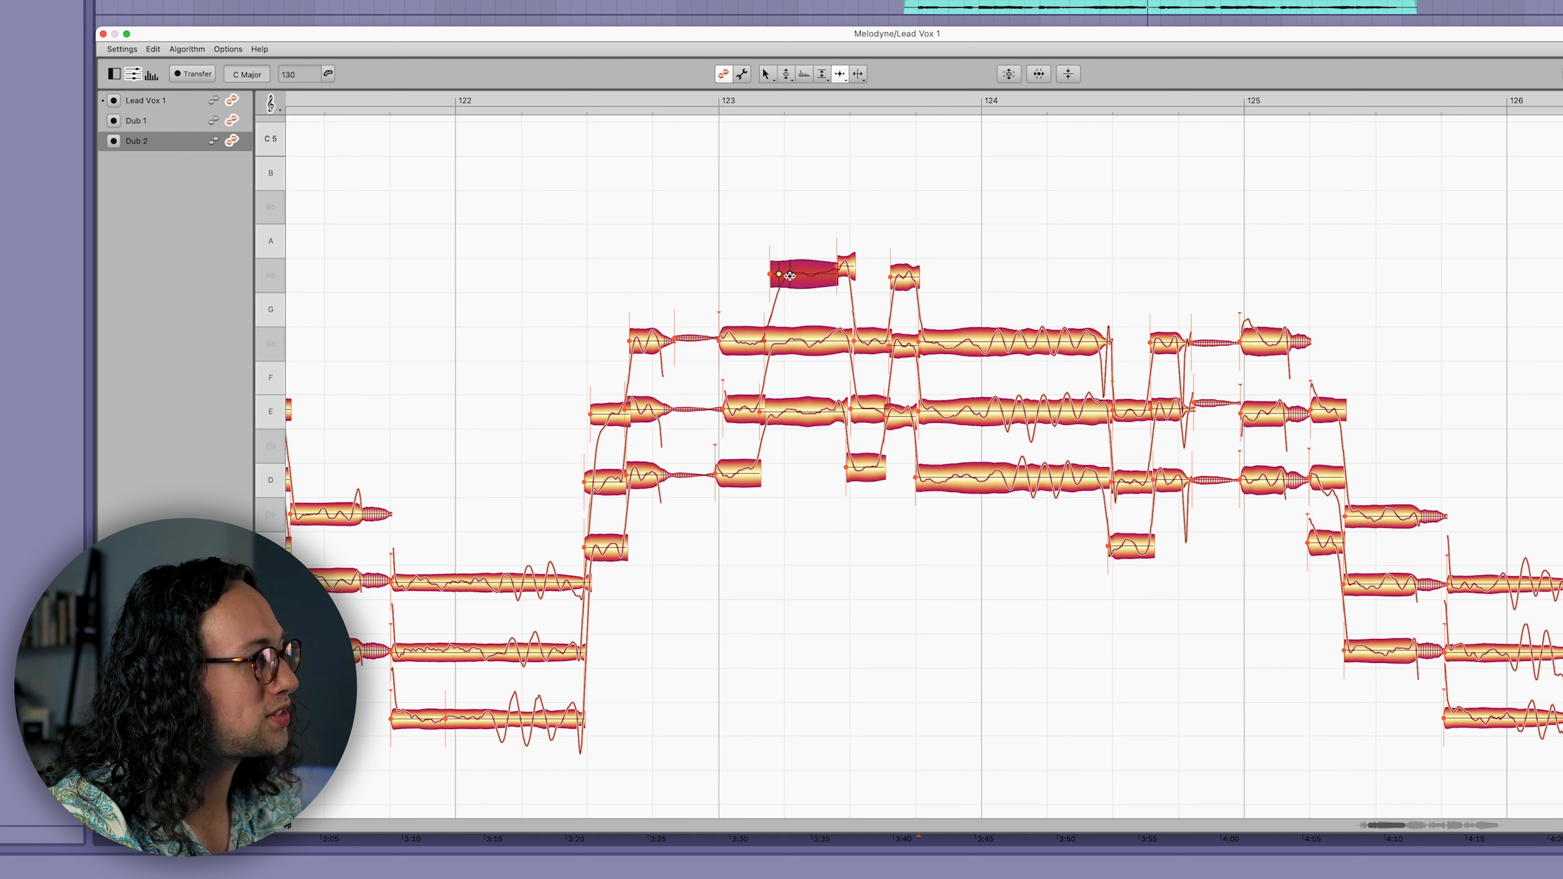
mouse_move(959, 239)
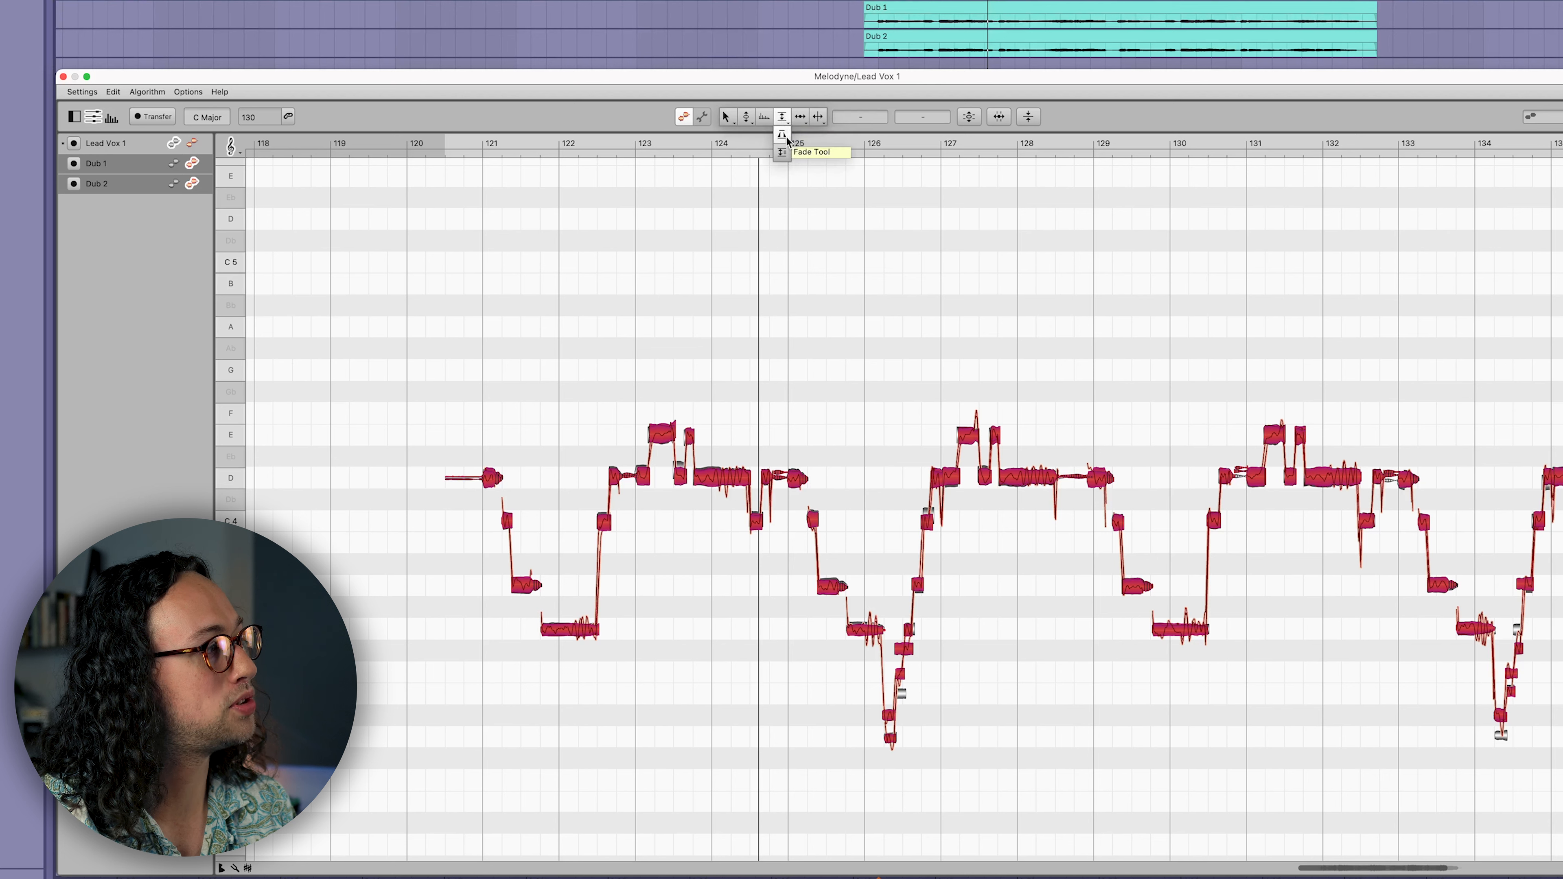
mouse_move(783, 156)
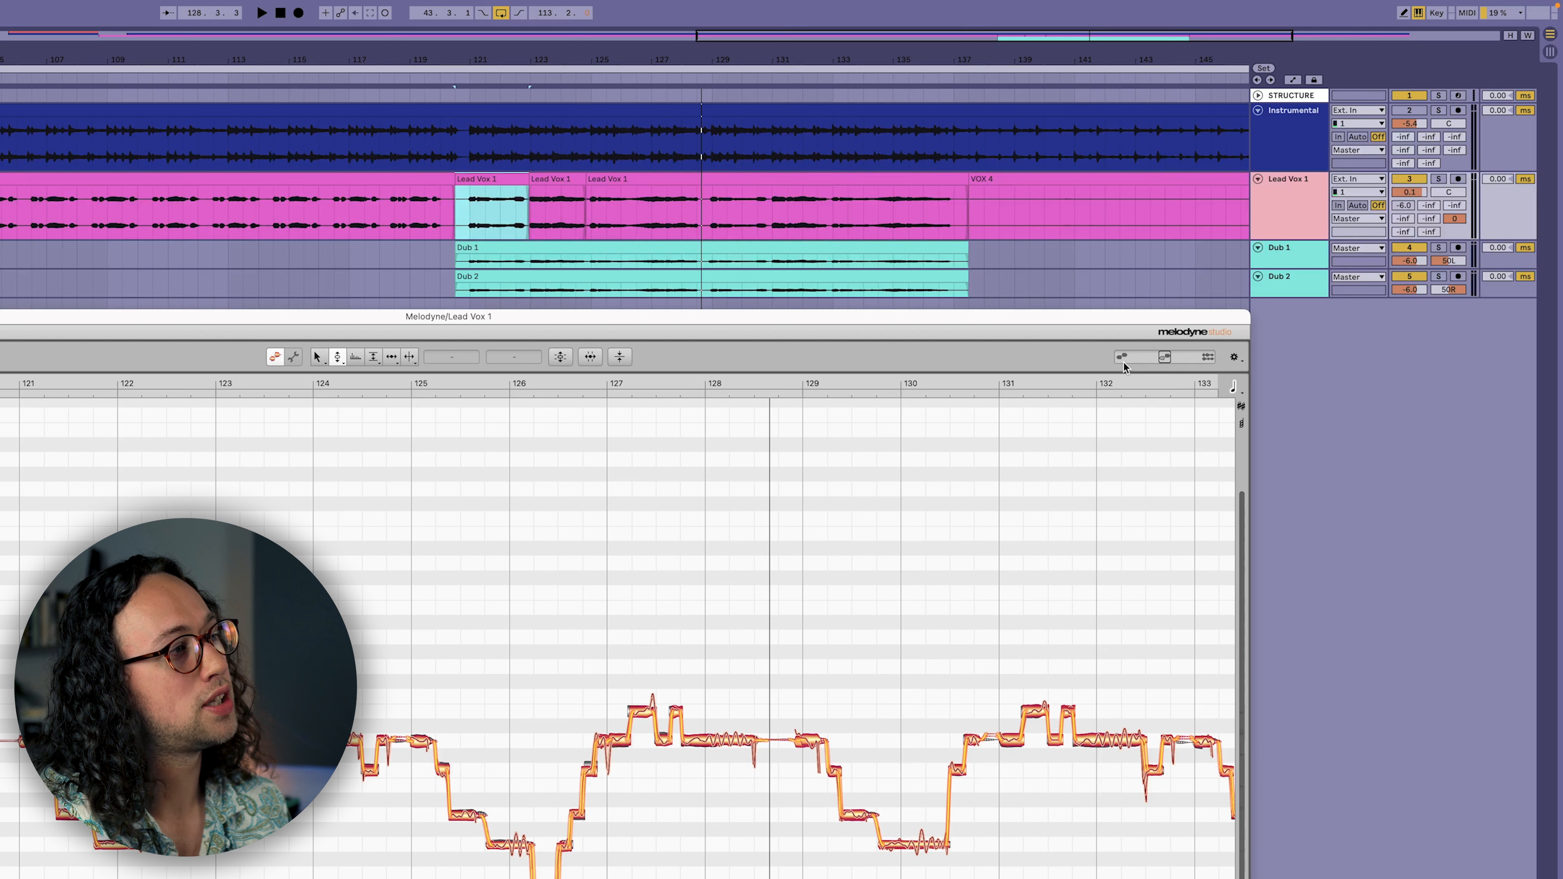
mouse_move(1120, 357)
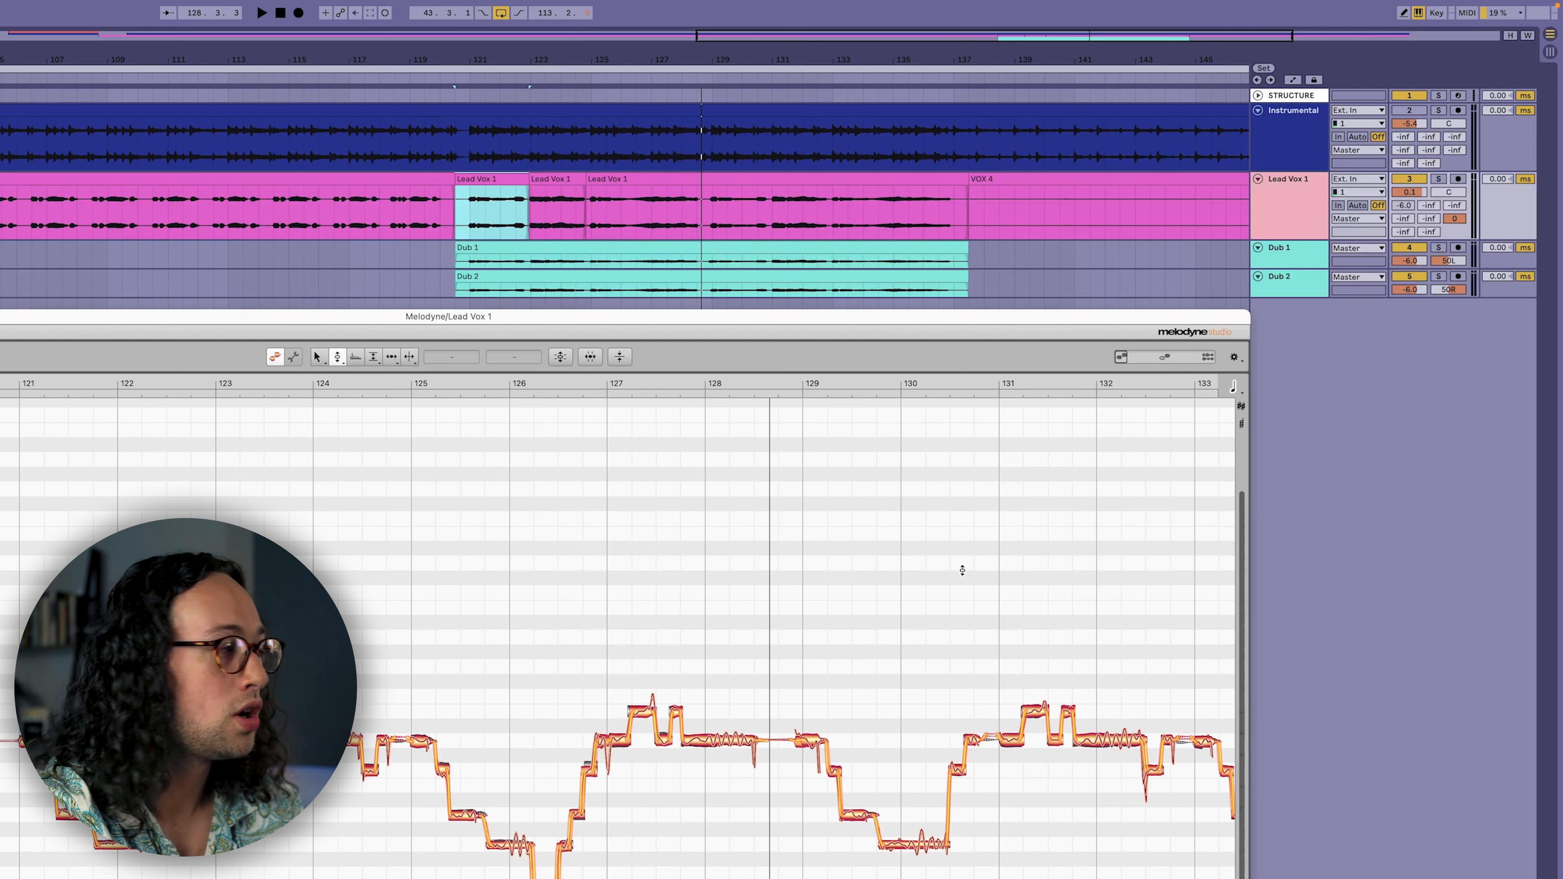
mouse_move(643, 522)
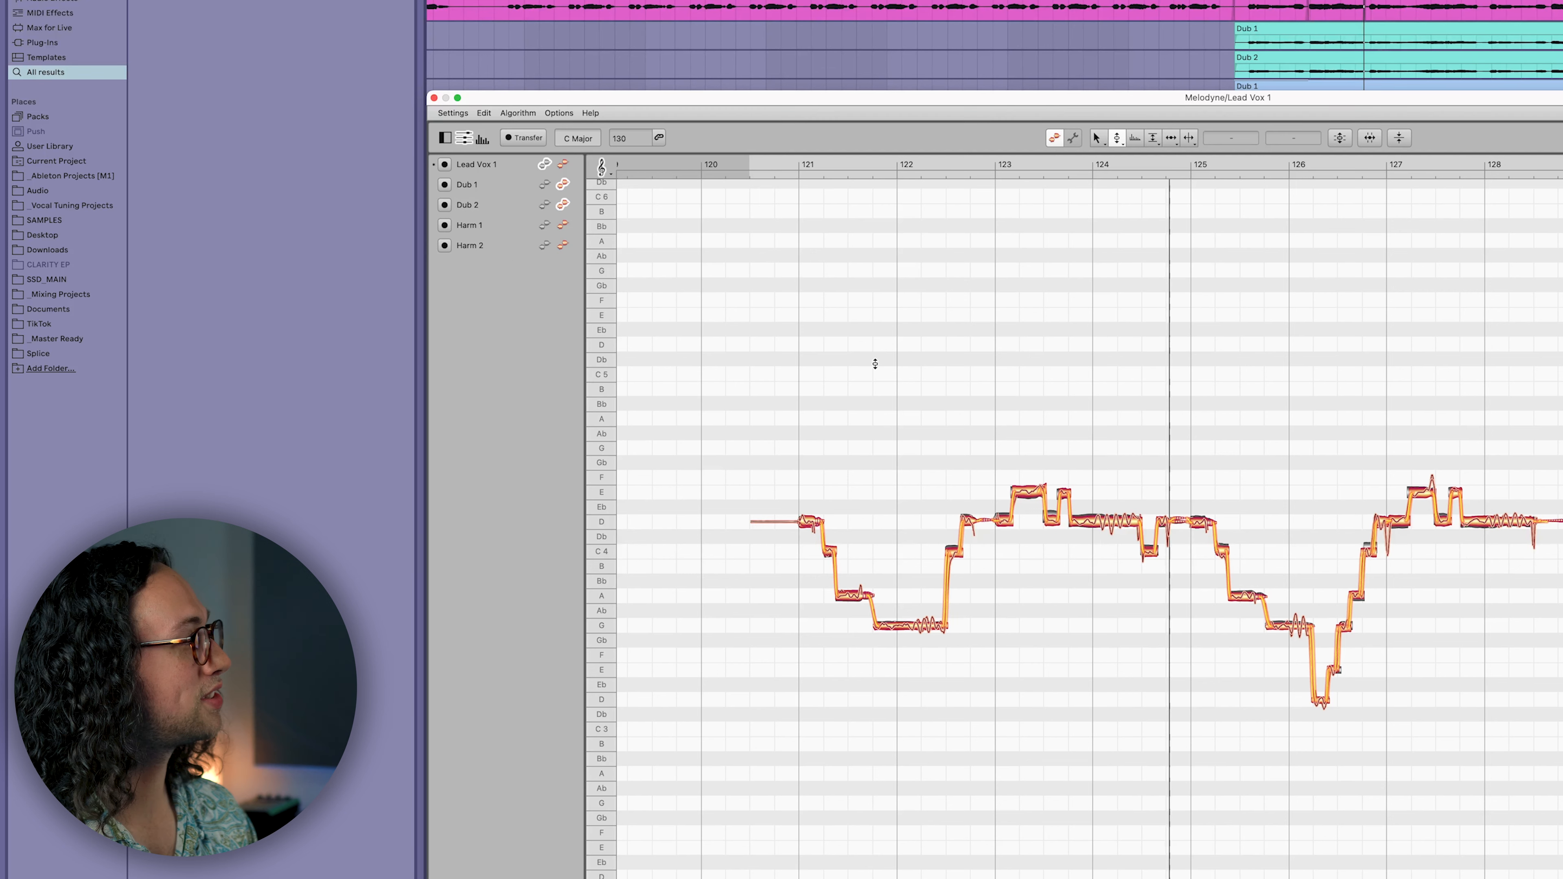
mouse_move(657, 268)
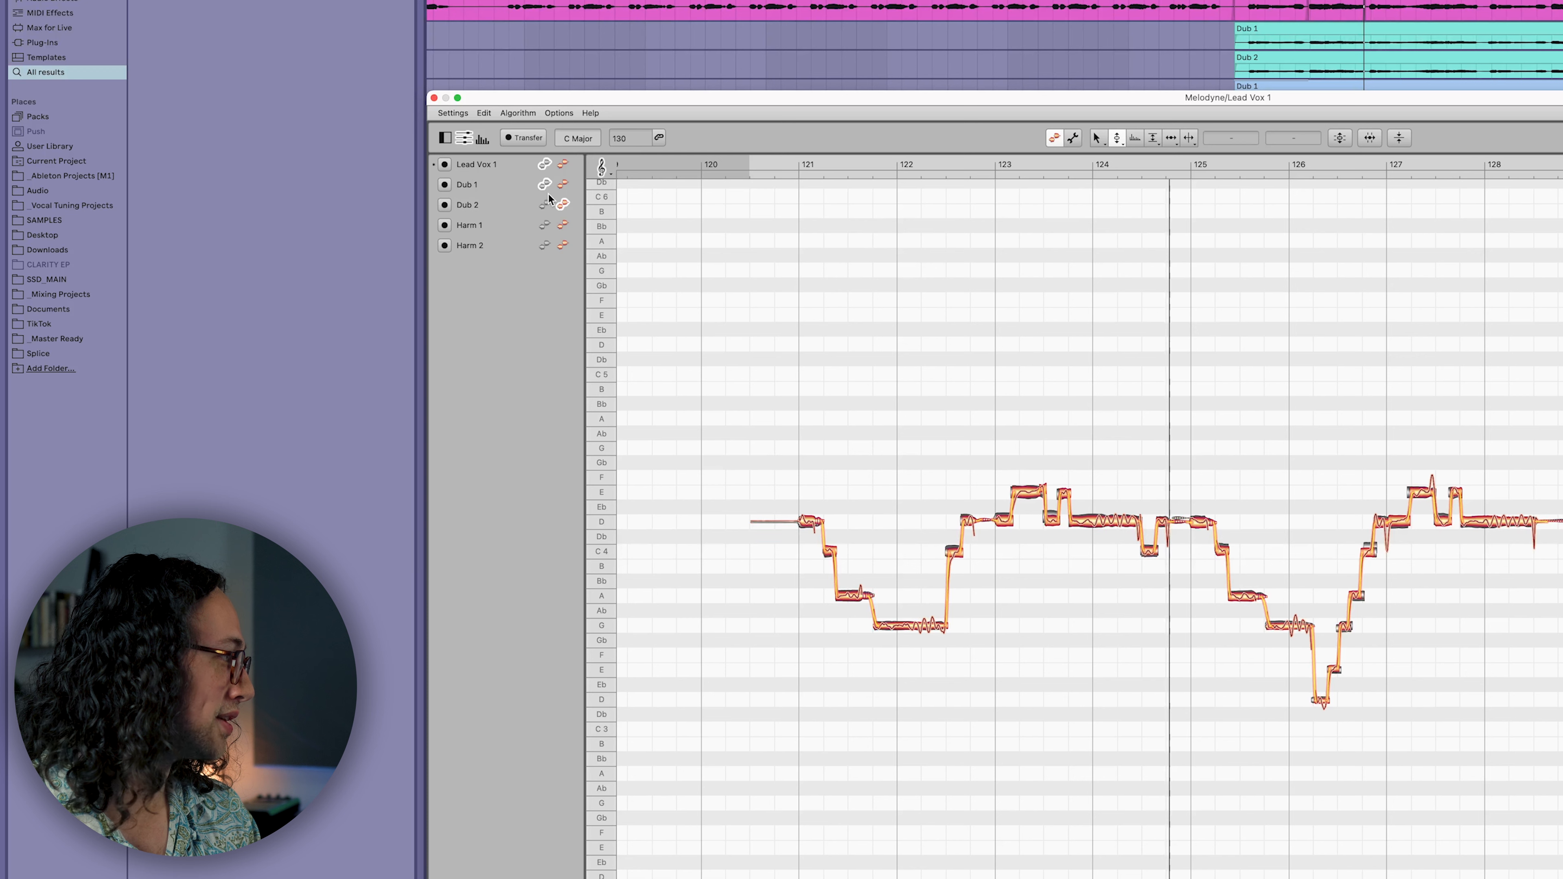
Make Harm 1 editable instead of Lead Vox 1 and set its pitch grid to Key Snap (C major).
click(561, 224)
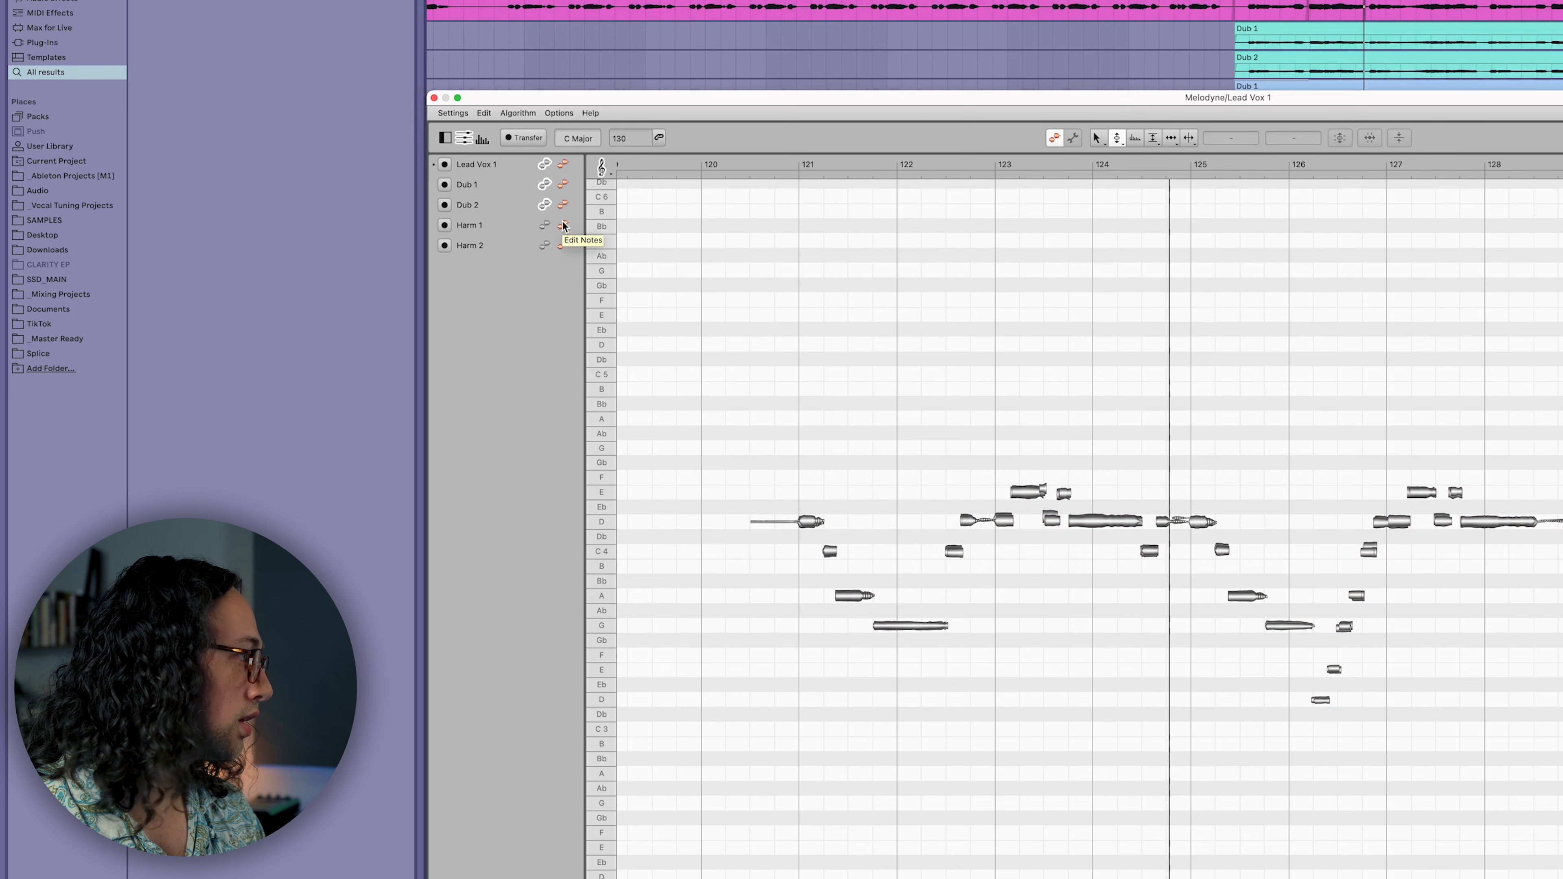
click(563, 226)
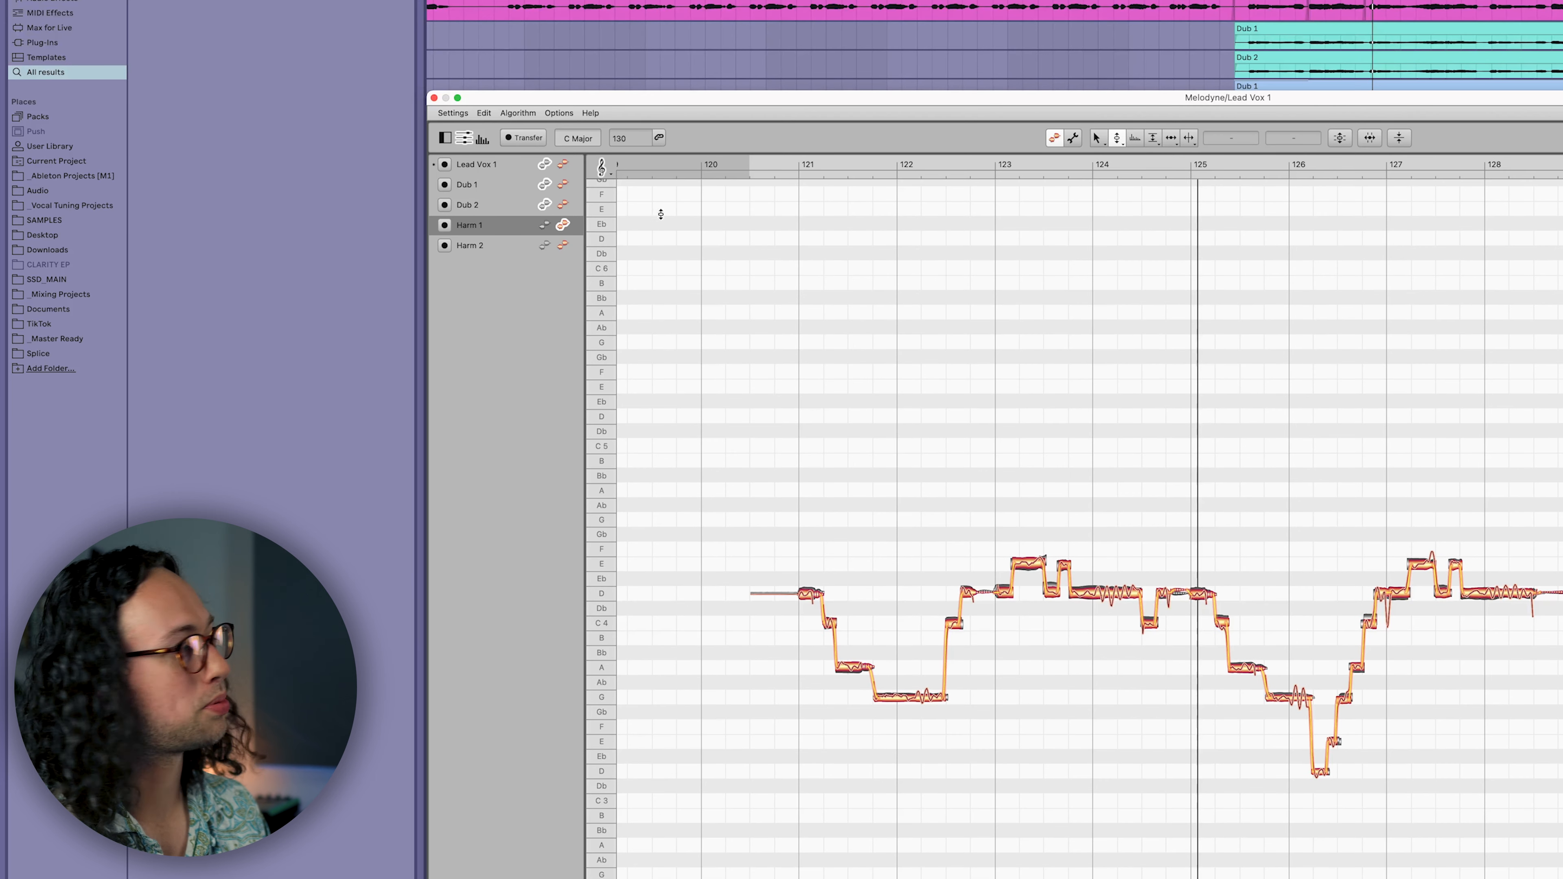
mouse_move(600, 171)
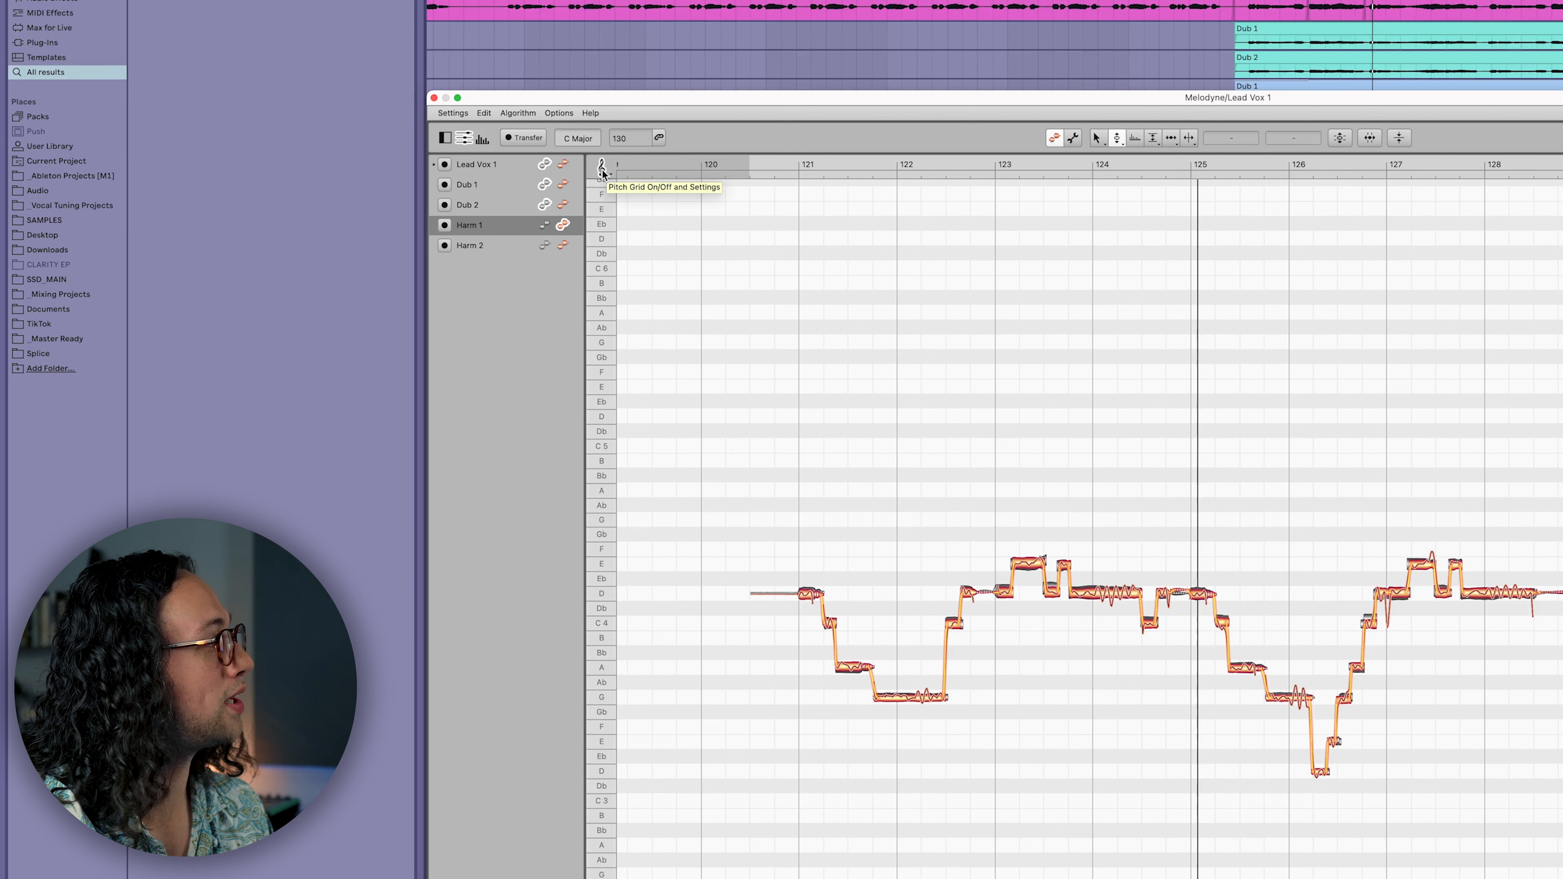
click(600, 167)
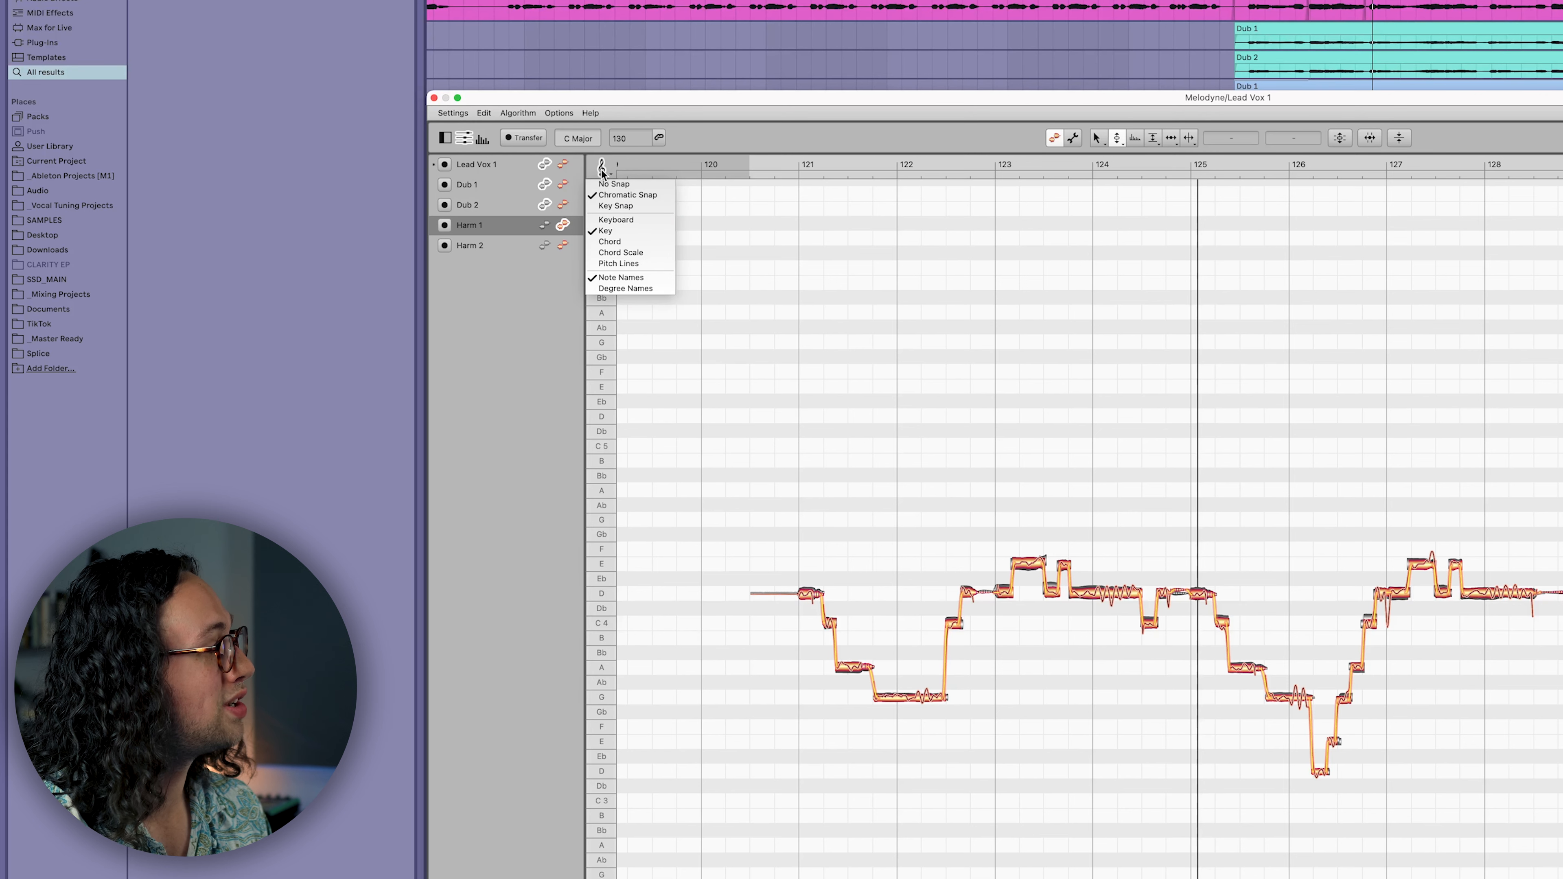
mouse_move(615, 206)
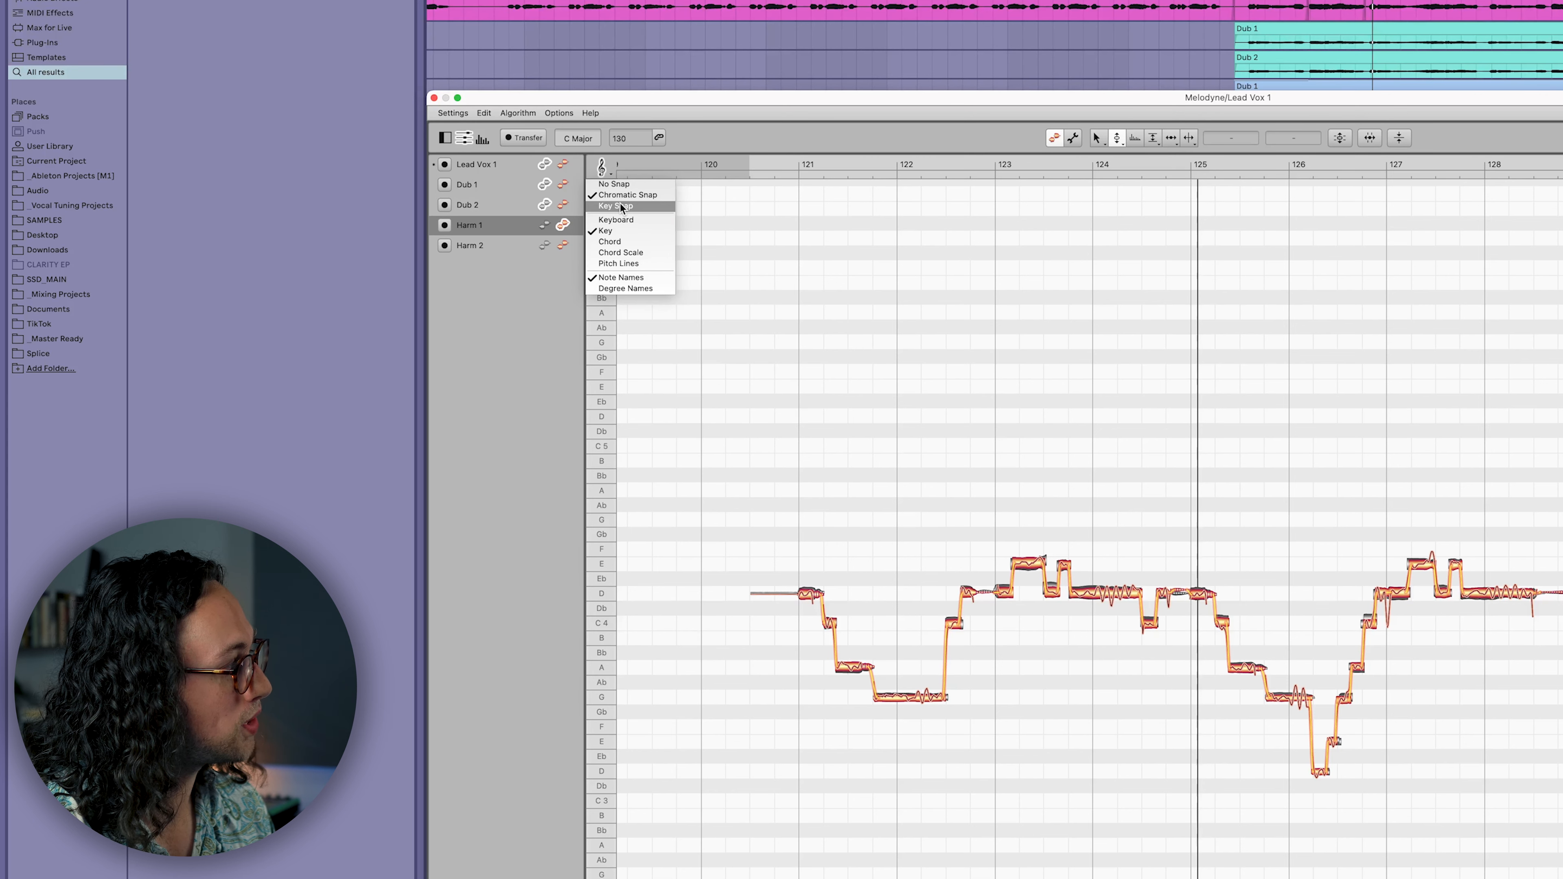
click(615, 206)
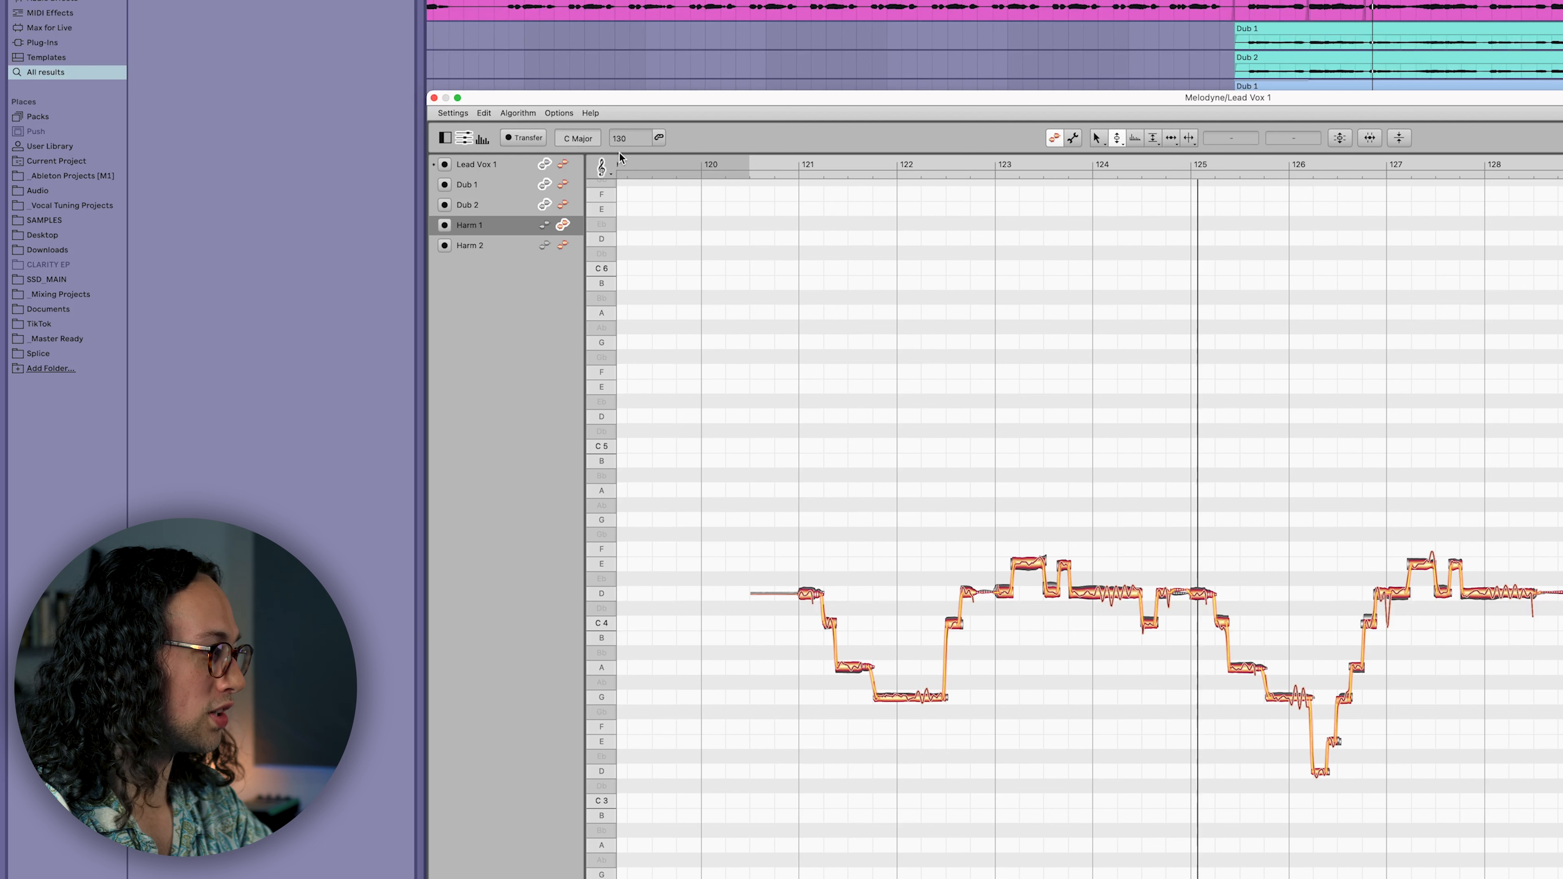
mouse_move(902, 442)
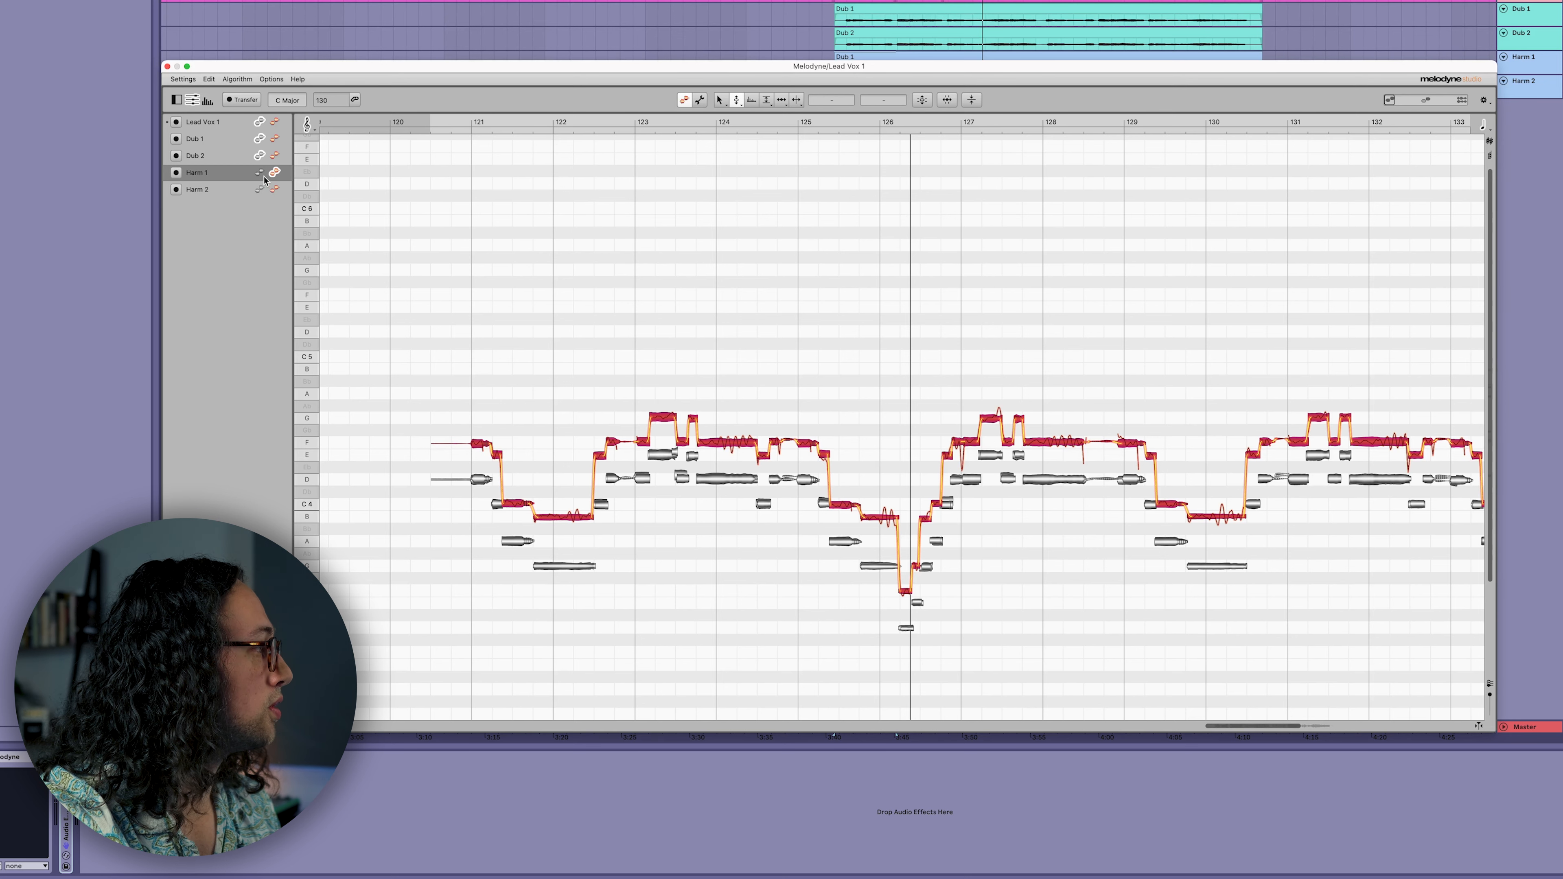
Make Harm 2 editable instead of Harm 1, leaving Harm 1 and the lead as reference.
click(197, 189)
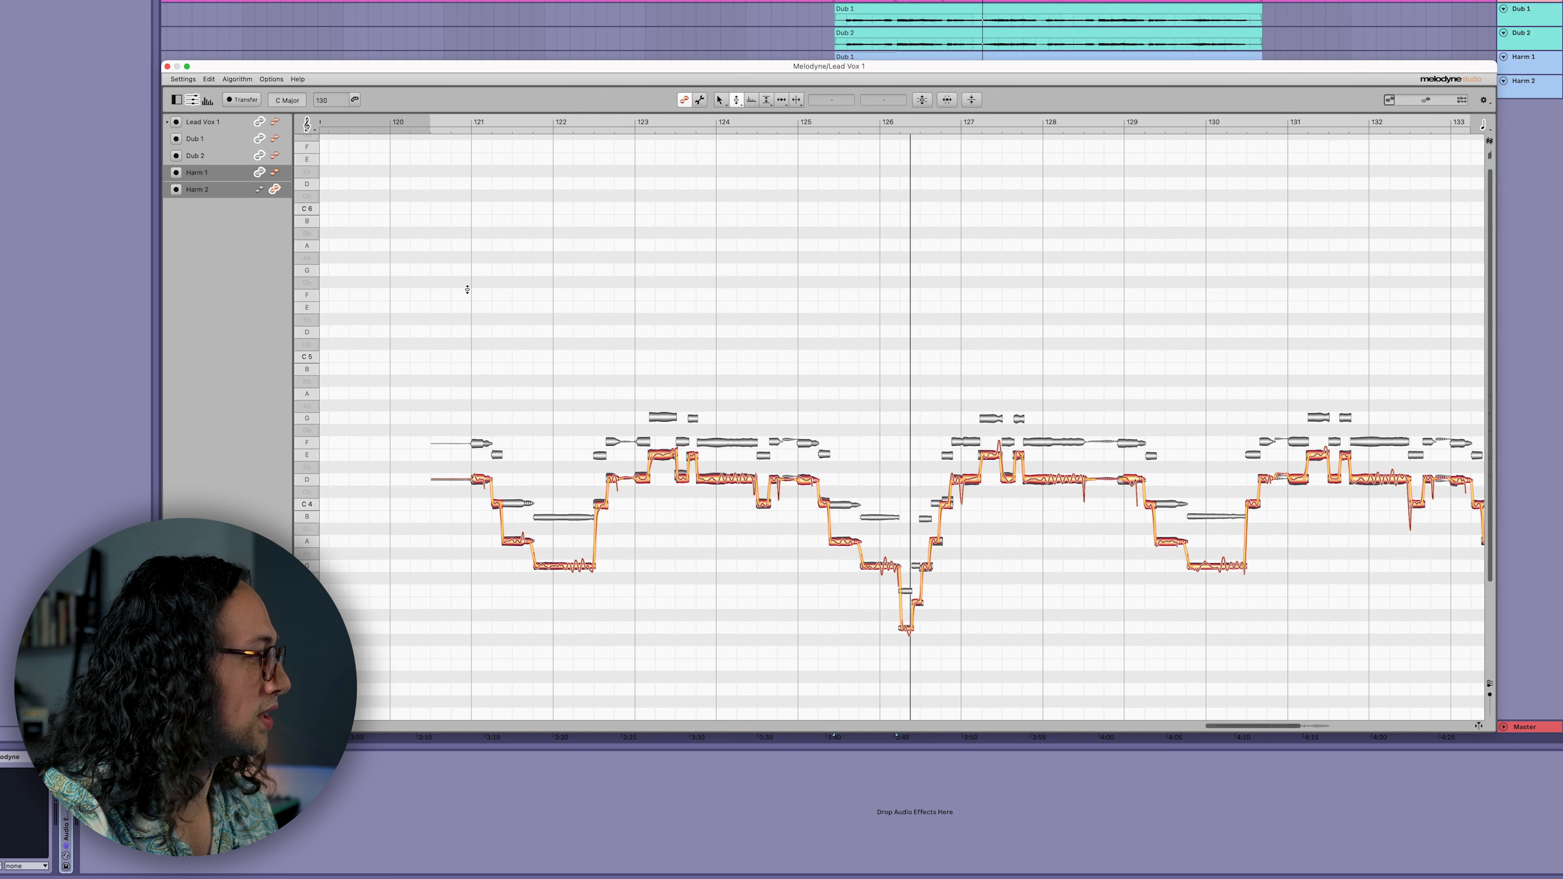
click(196, 190)
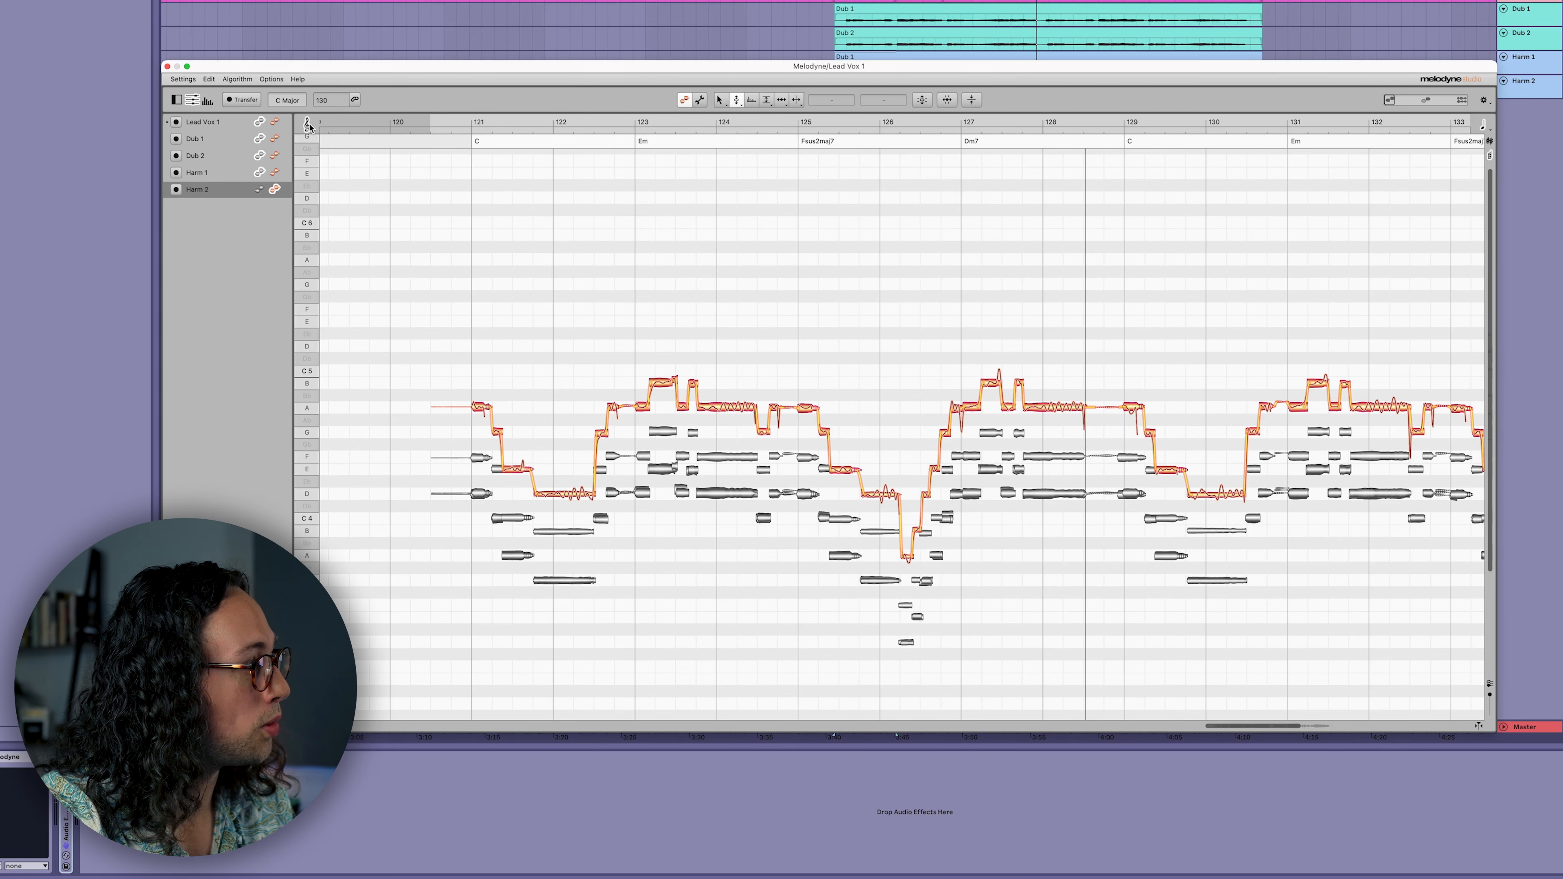
Set the pitch grid to Chord snap so Harm 2's notes land on the chord tones.
click(307, 123)
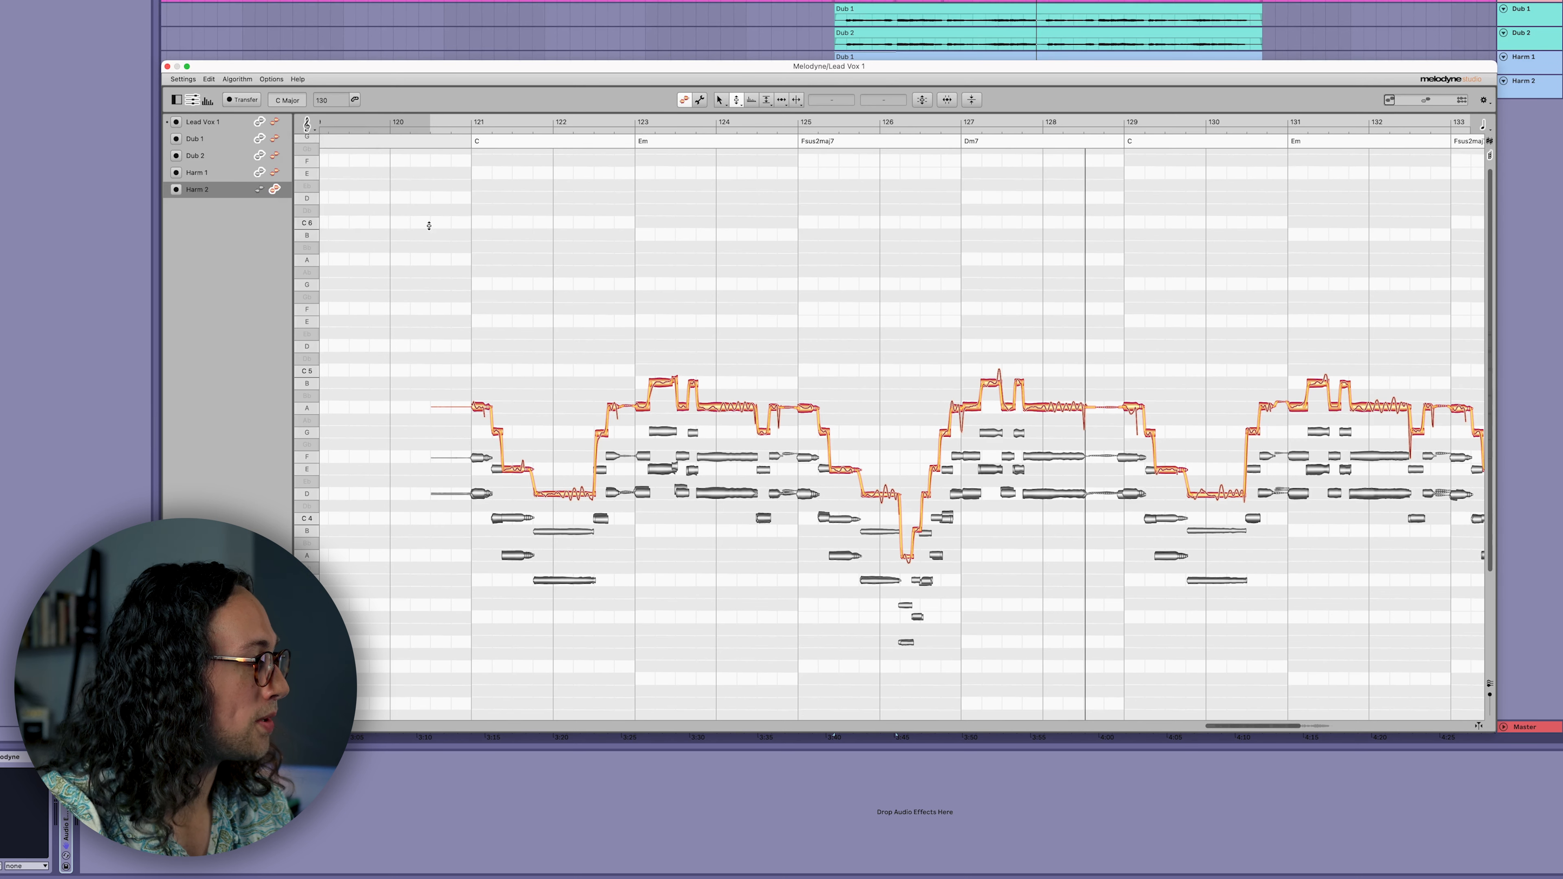
mouse_move(601, 363)
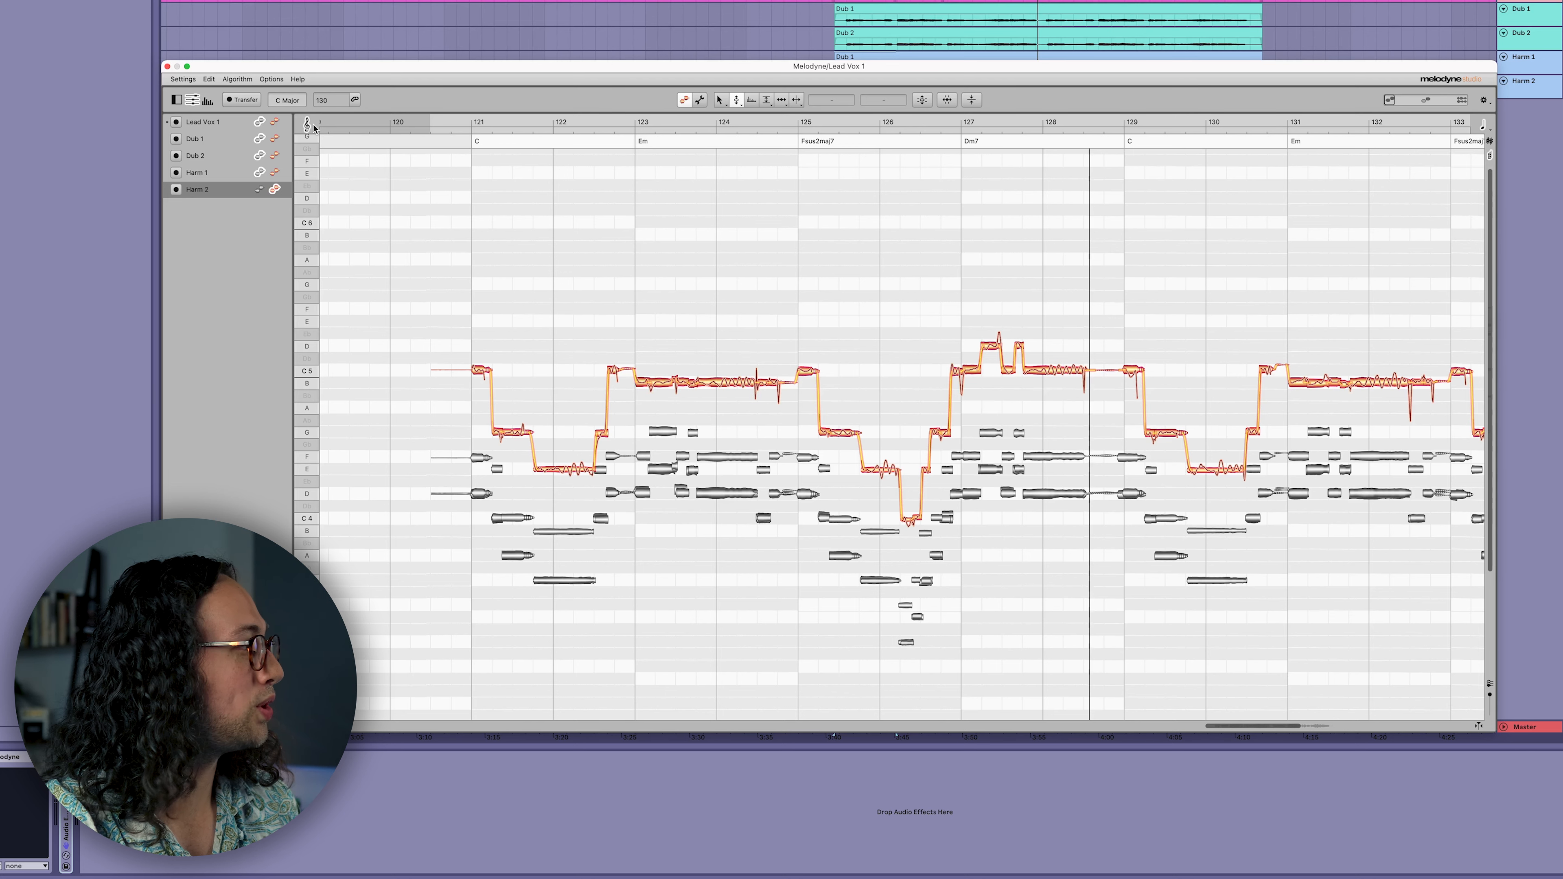
click(308, 123)
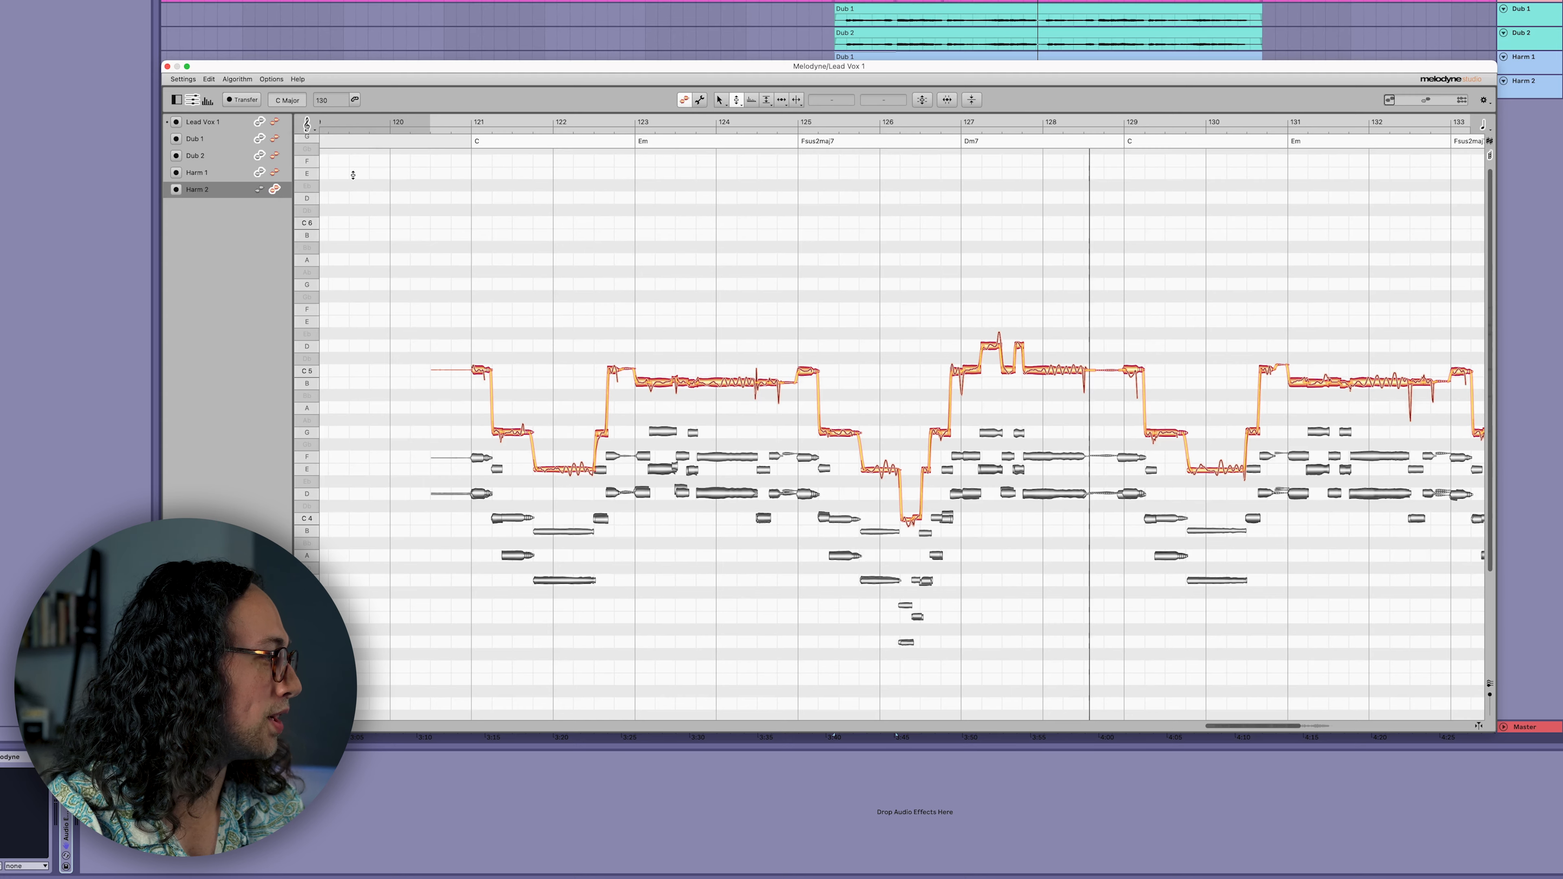
Make Harm 2 the editable track, showing its notes against the chord track.
click(197, 191)
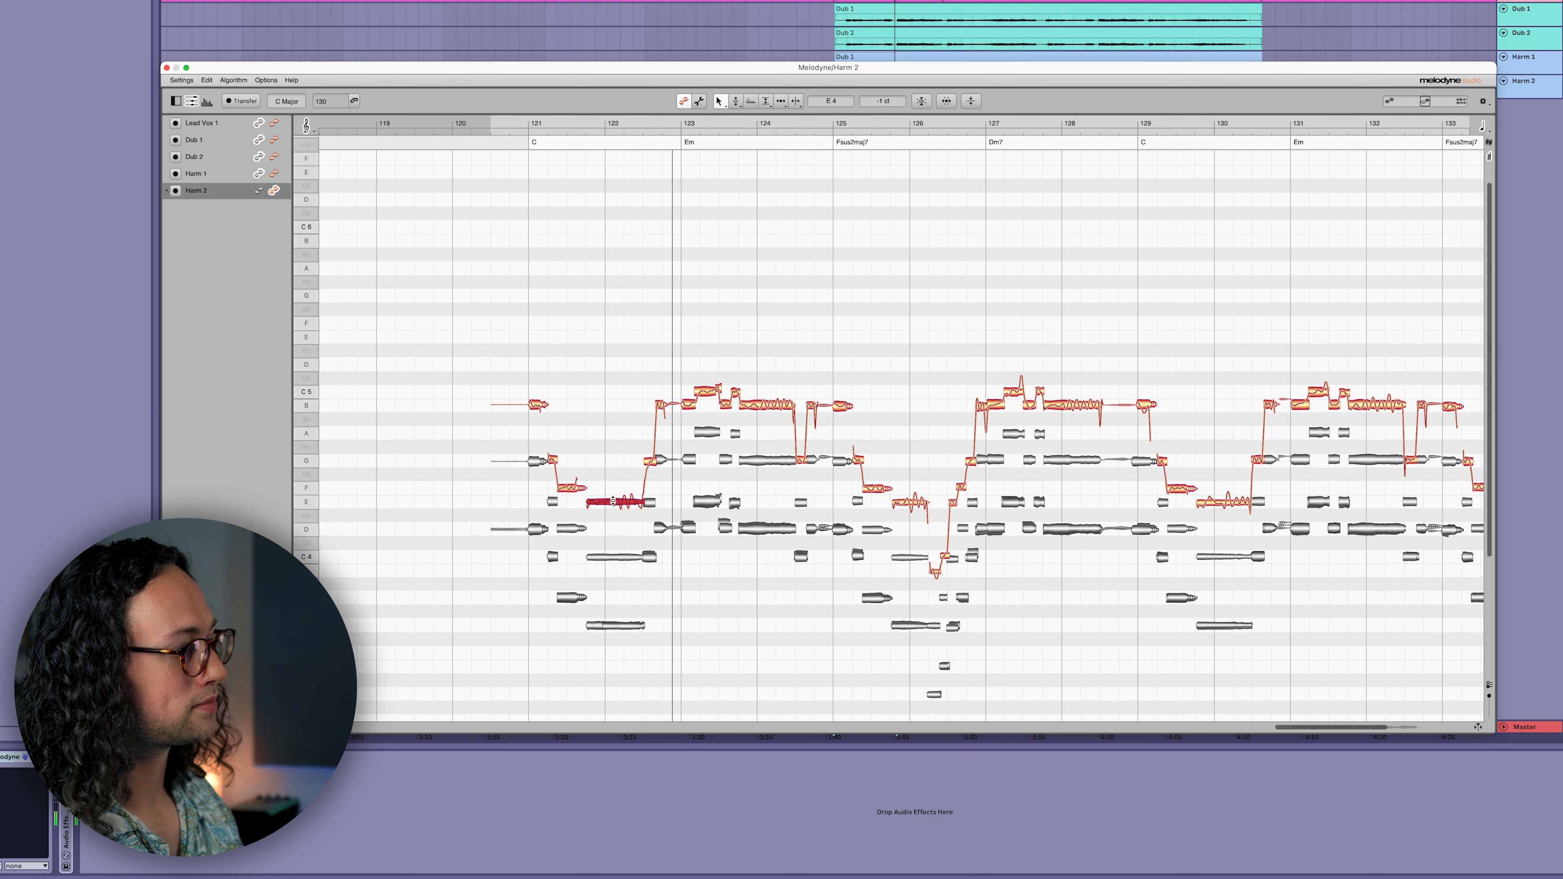
click(201, 121)
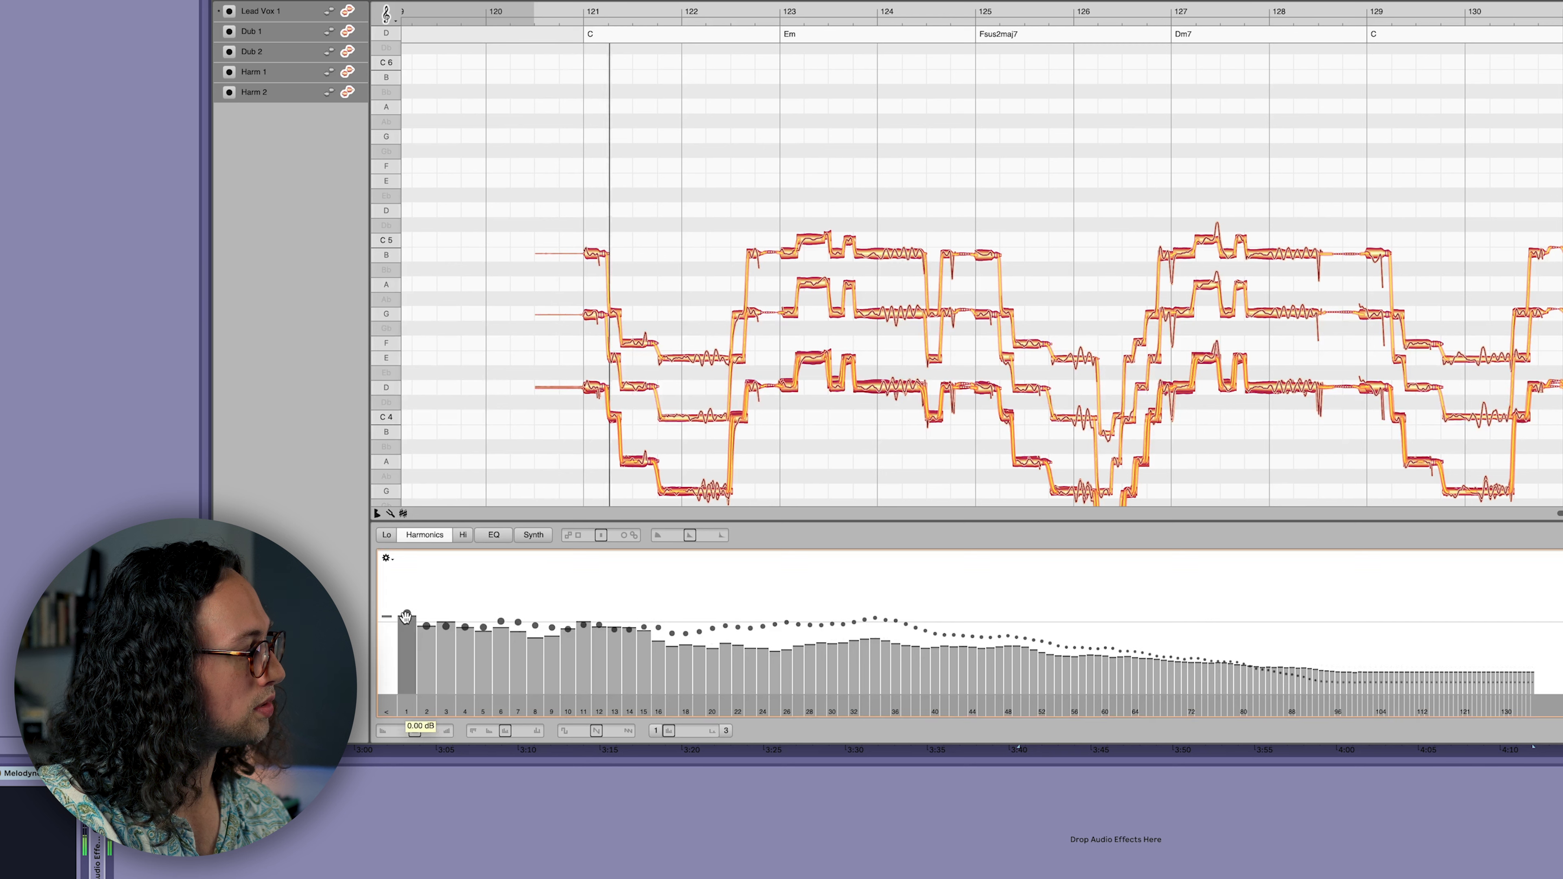
Boost the first harmonic by about +21 dB, then return it near its original level.
drag(403, 617, 403, 586)
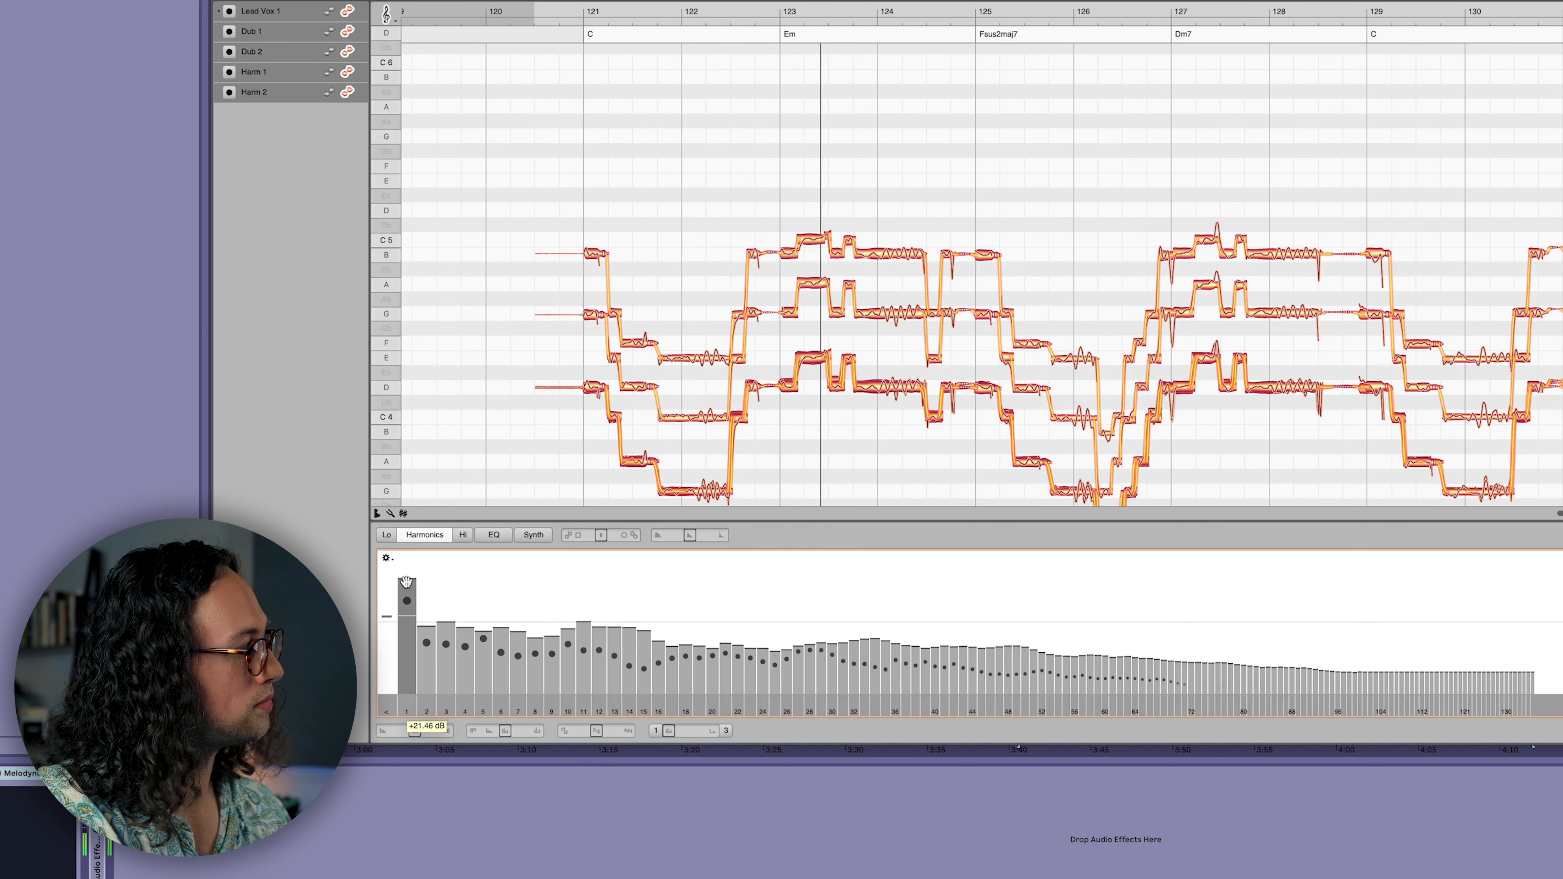
drag(404, 586, 407, 603)
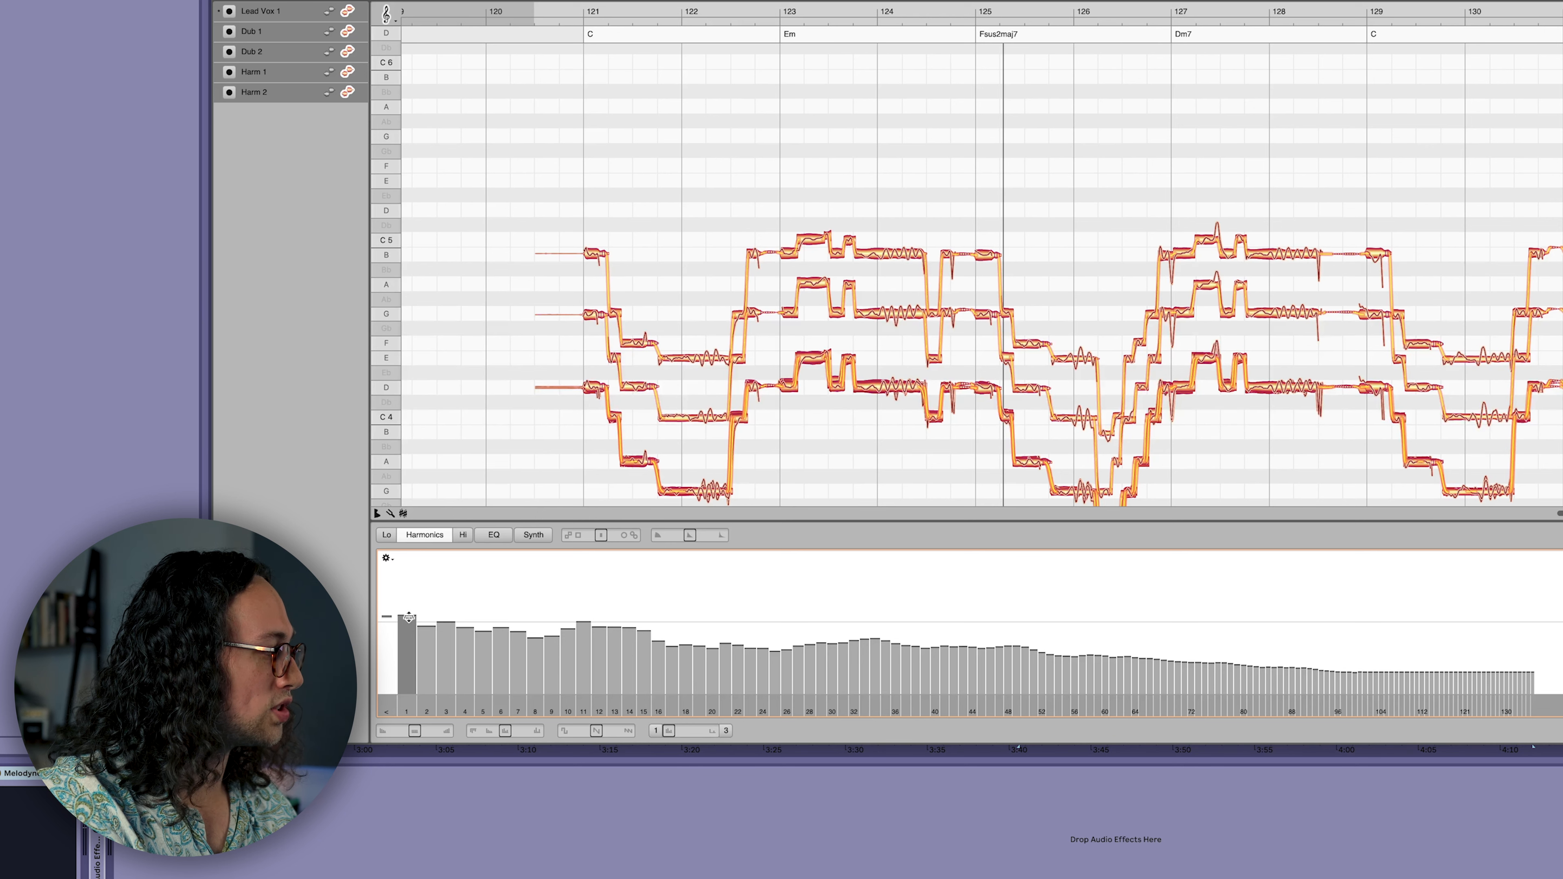
drag(406, 618, 405, 628)
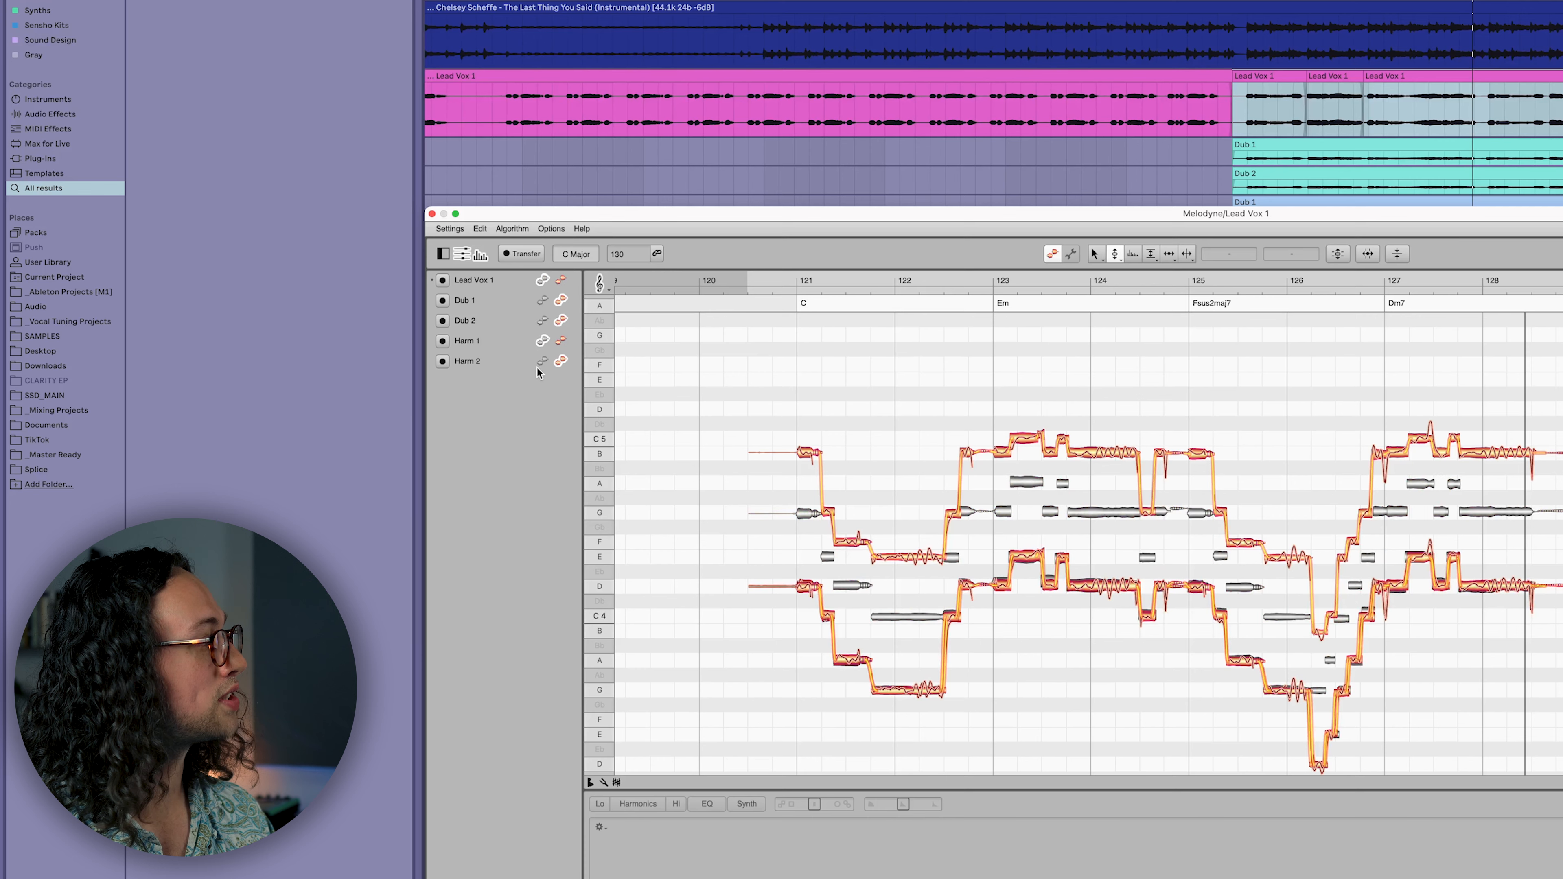
Audition upward and downward formant shifts on the double vocal in the Sound Editor.
click(465, 300)
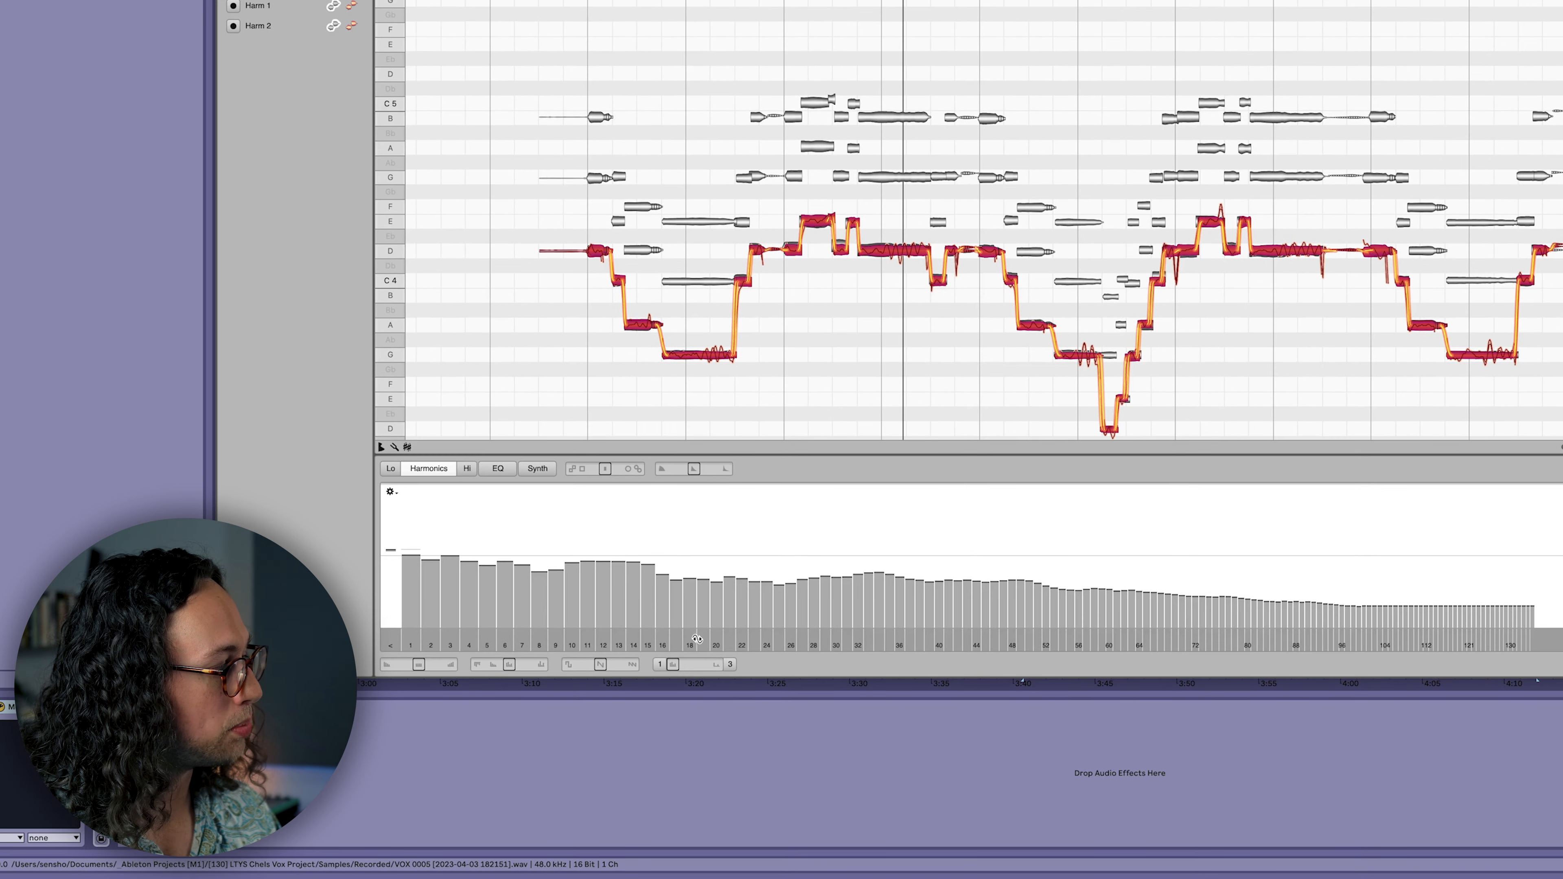
mouse_move(685, 639)
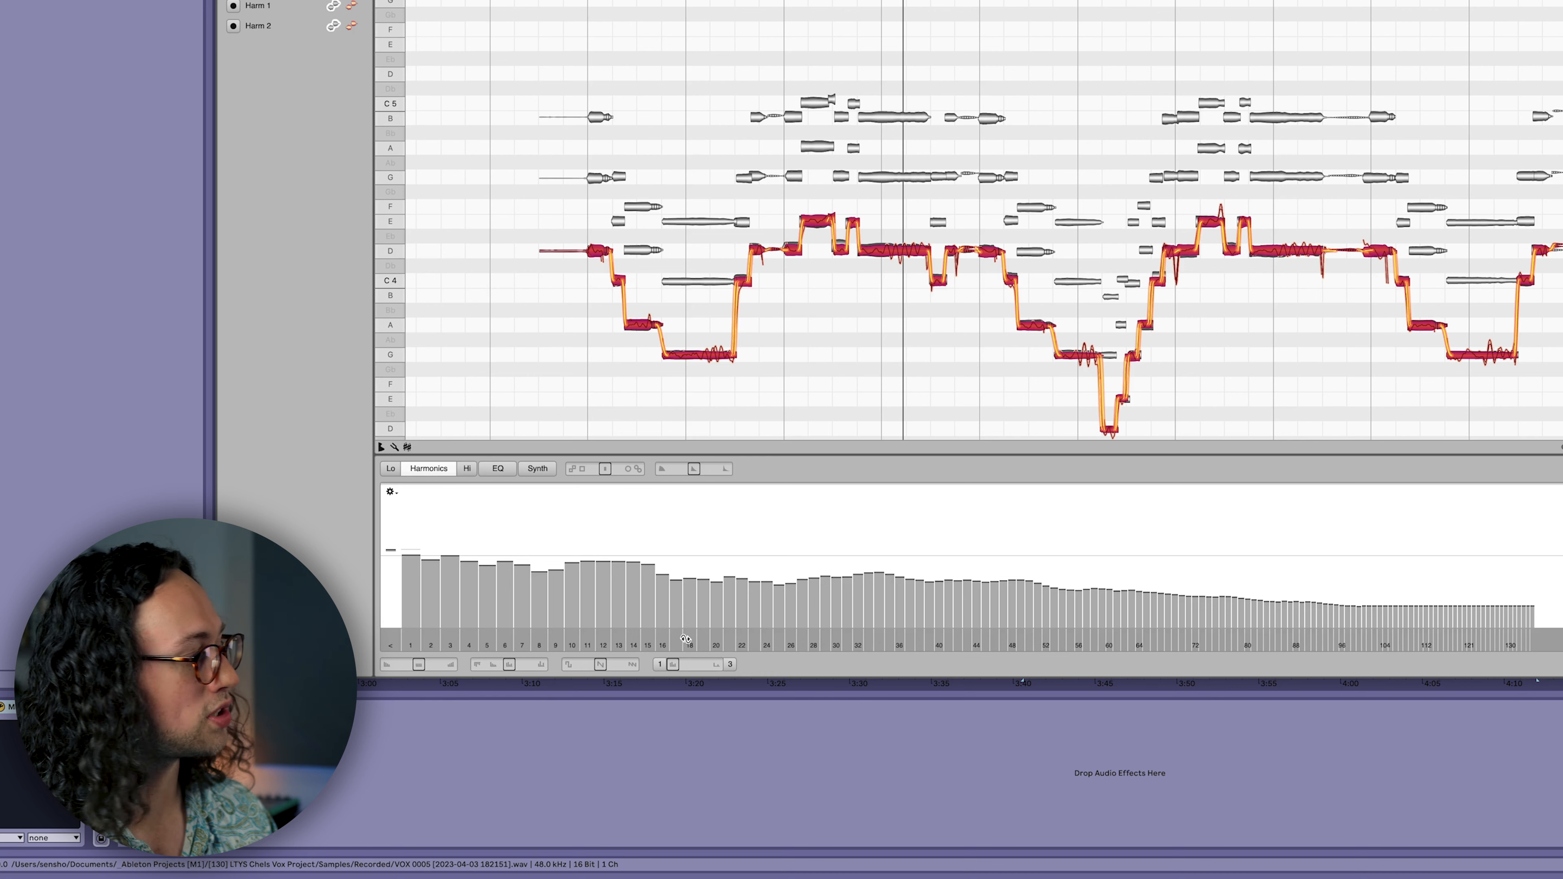
drag(684, 639, 718, 639)
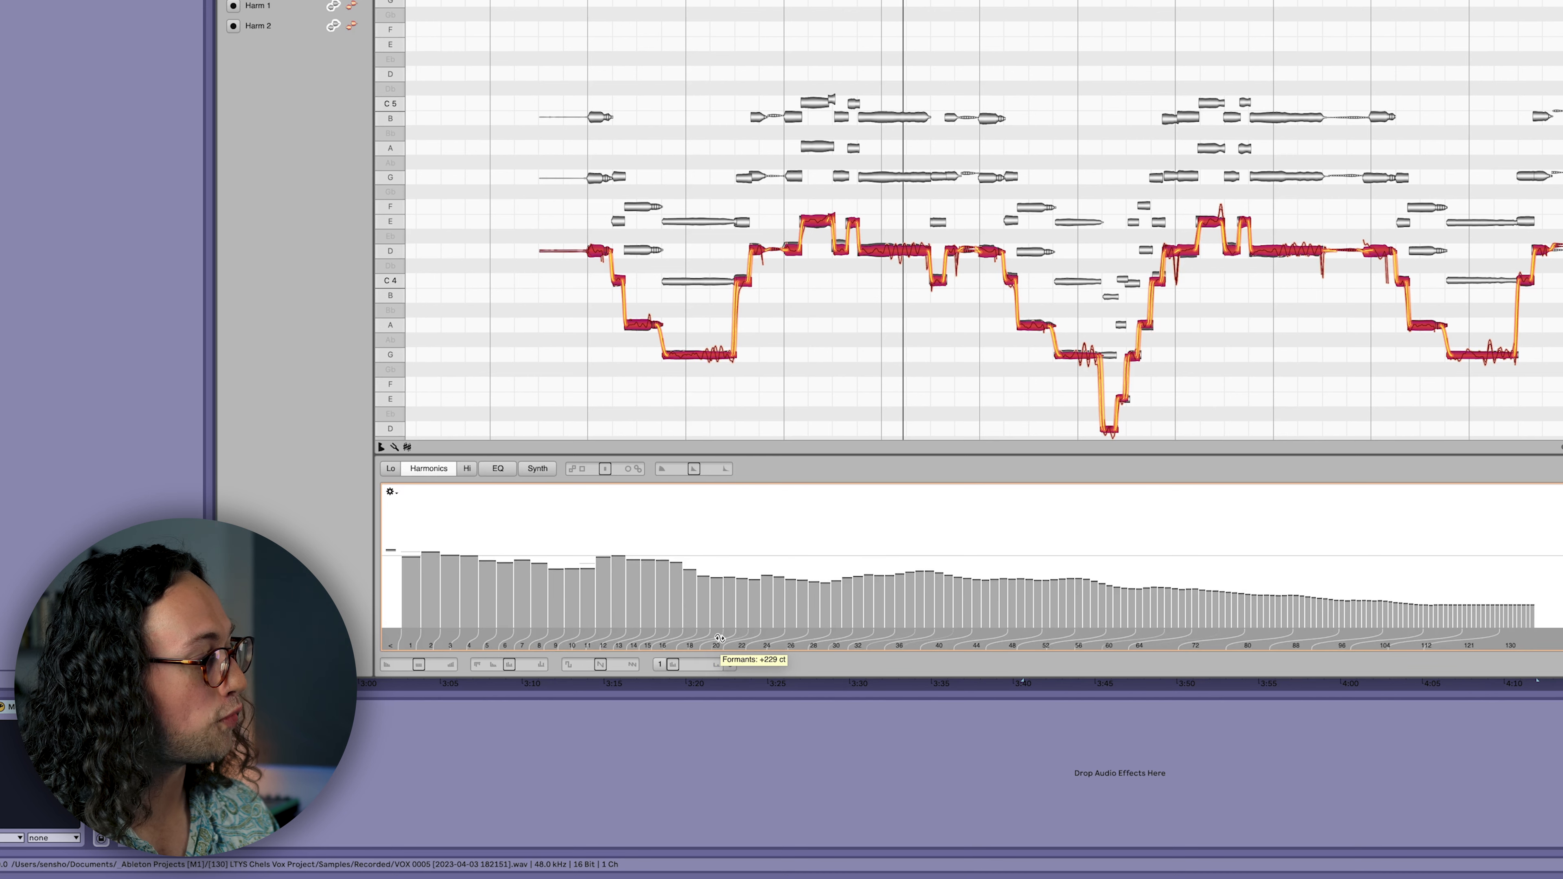
drag(718, 636, 684, 633)
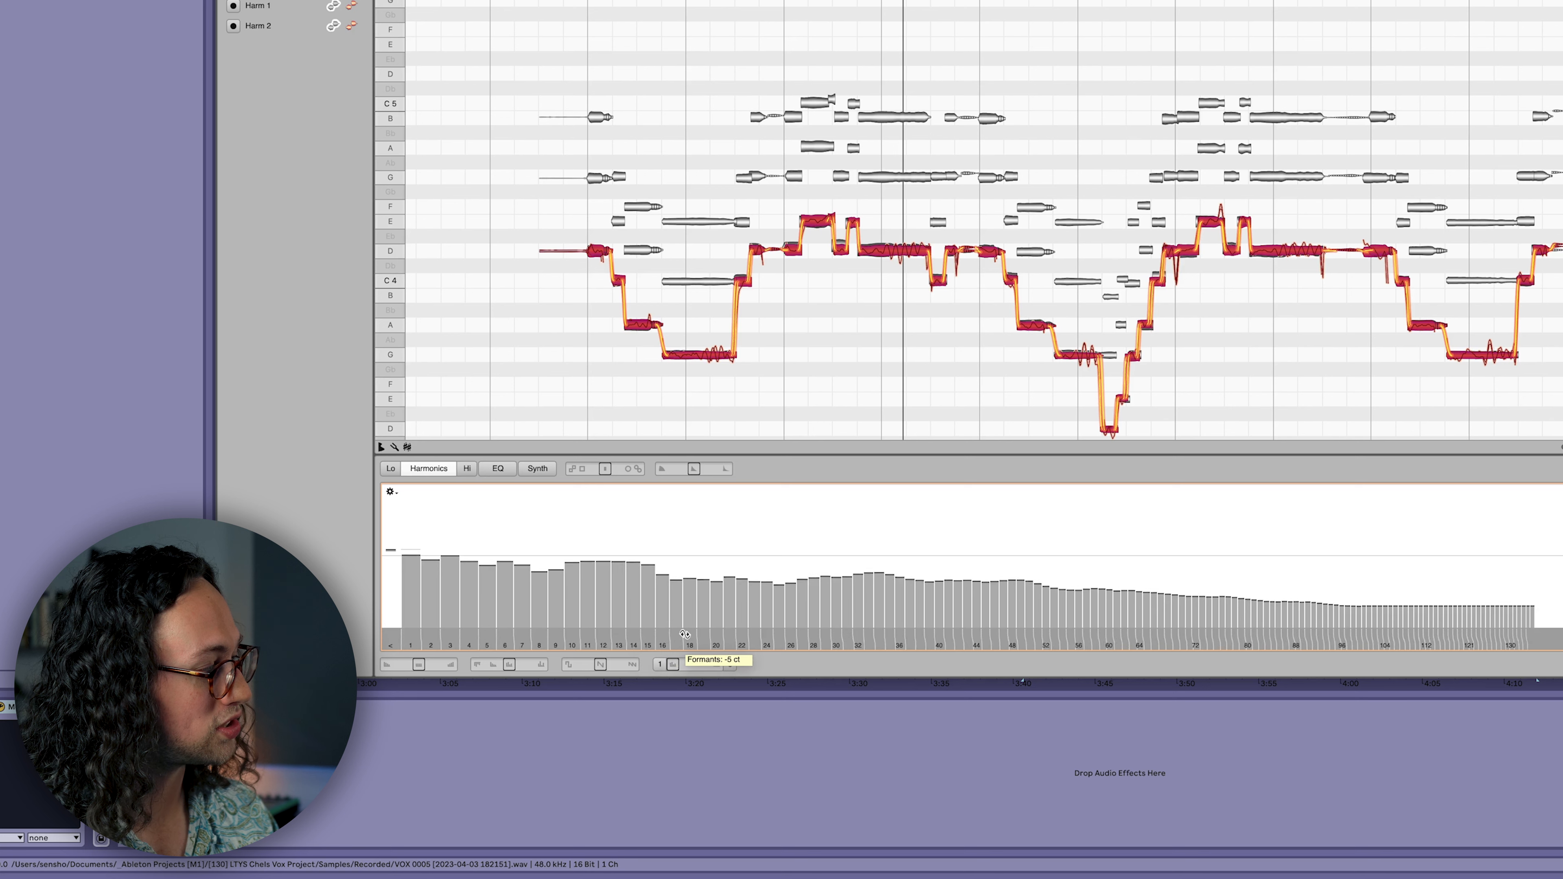
drag(685, 634, 701, 618)
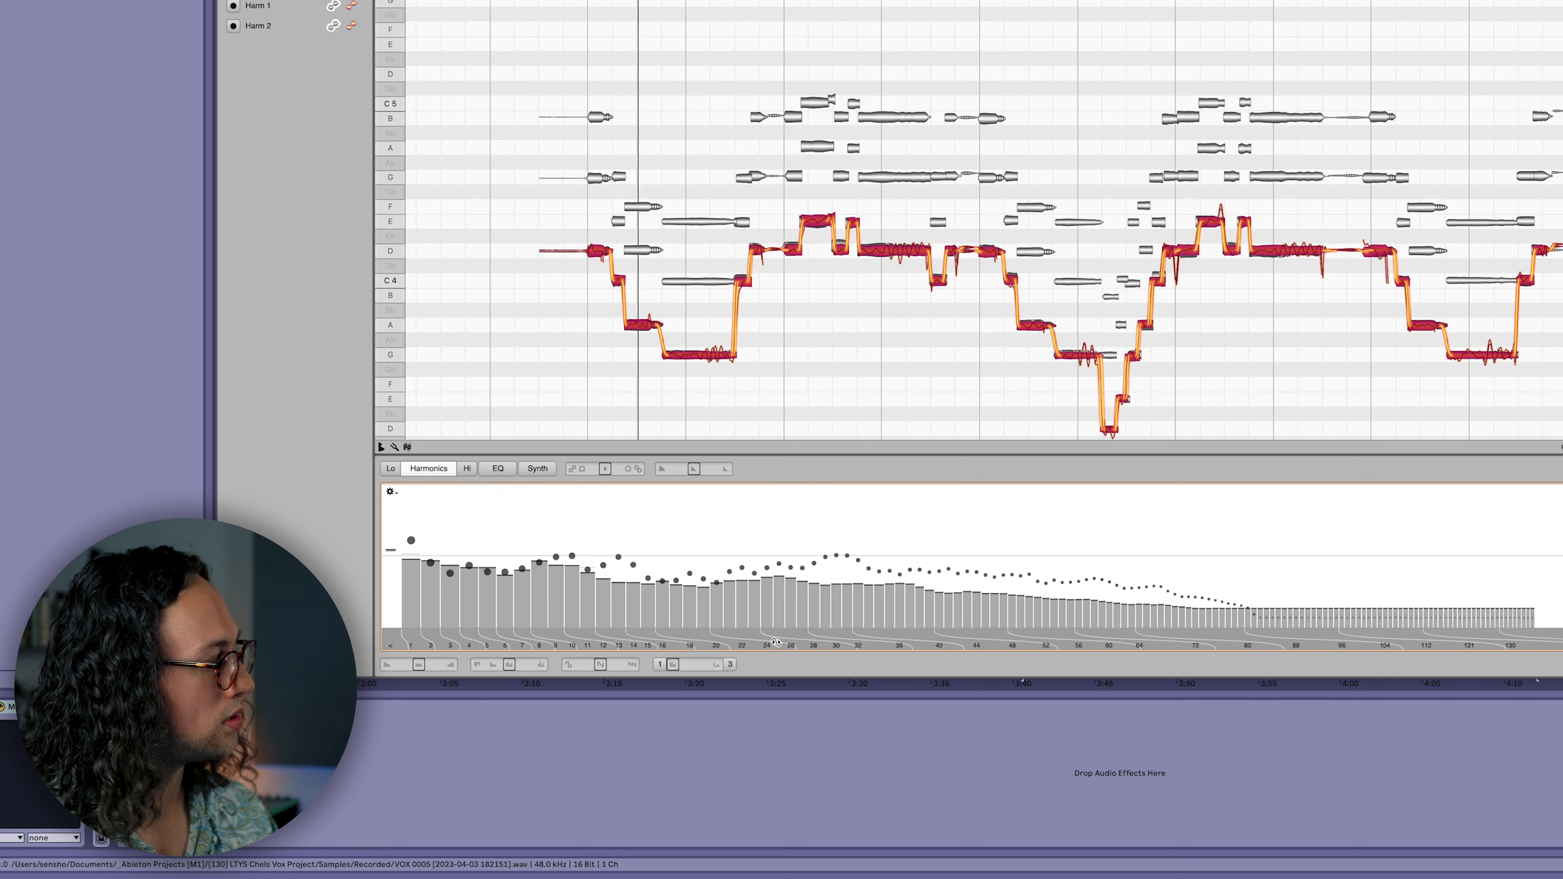
drag(787, 639, 787, 634)
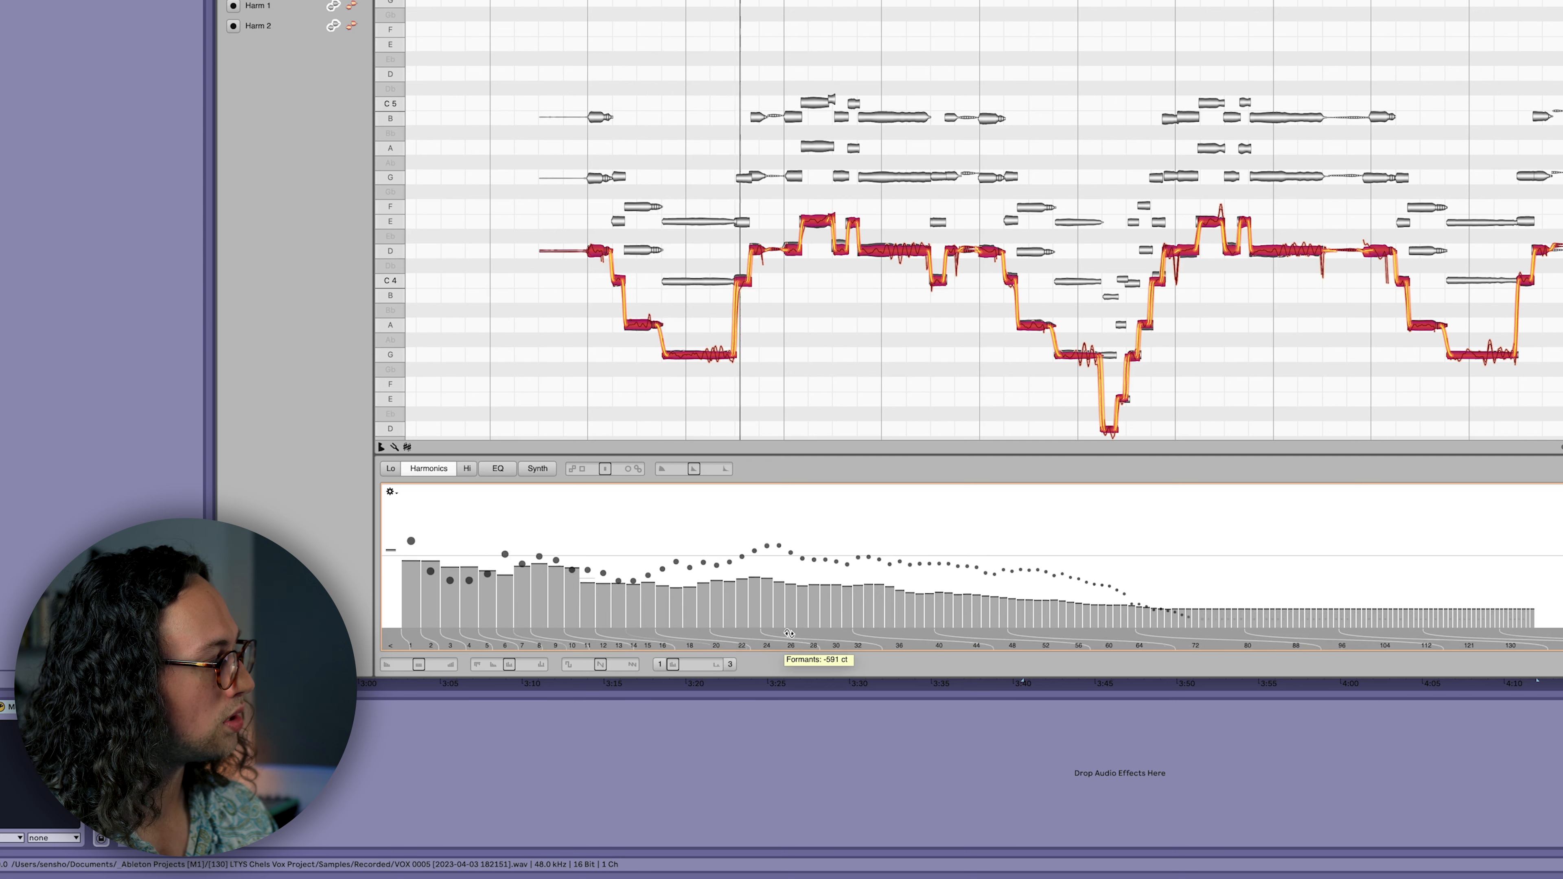
drag(787, 633, 994, 623)
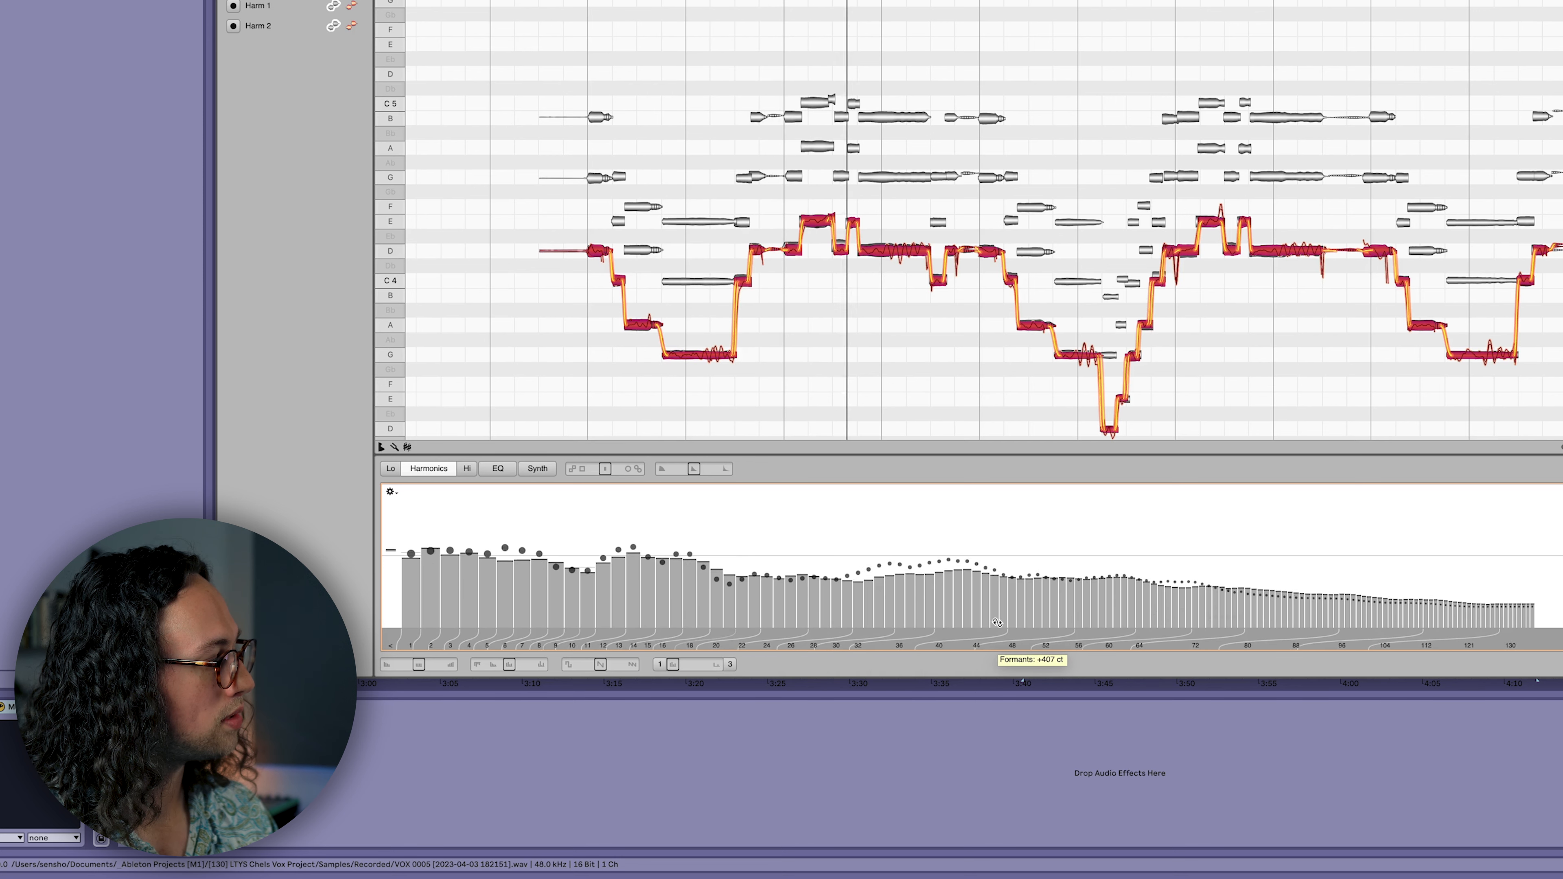
drag(997, 621, 1004, 608)
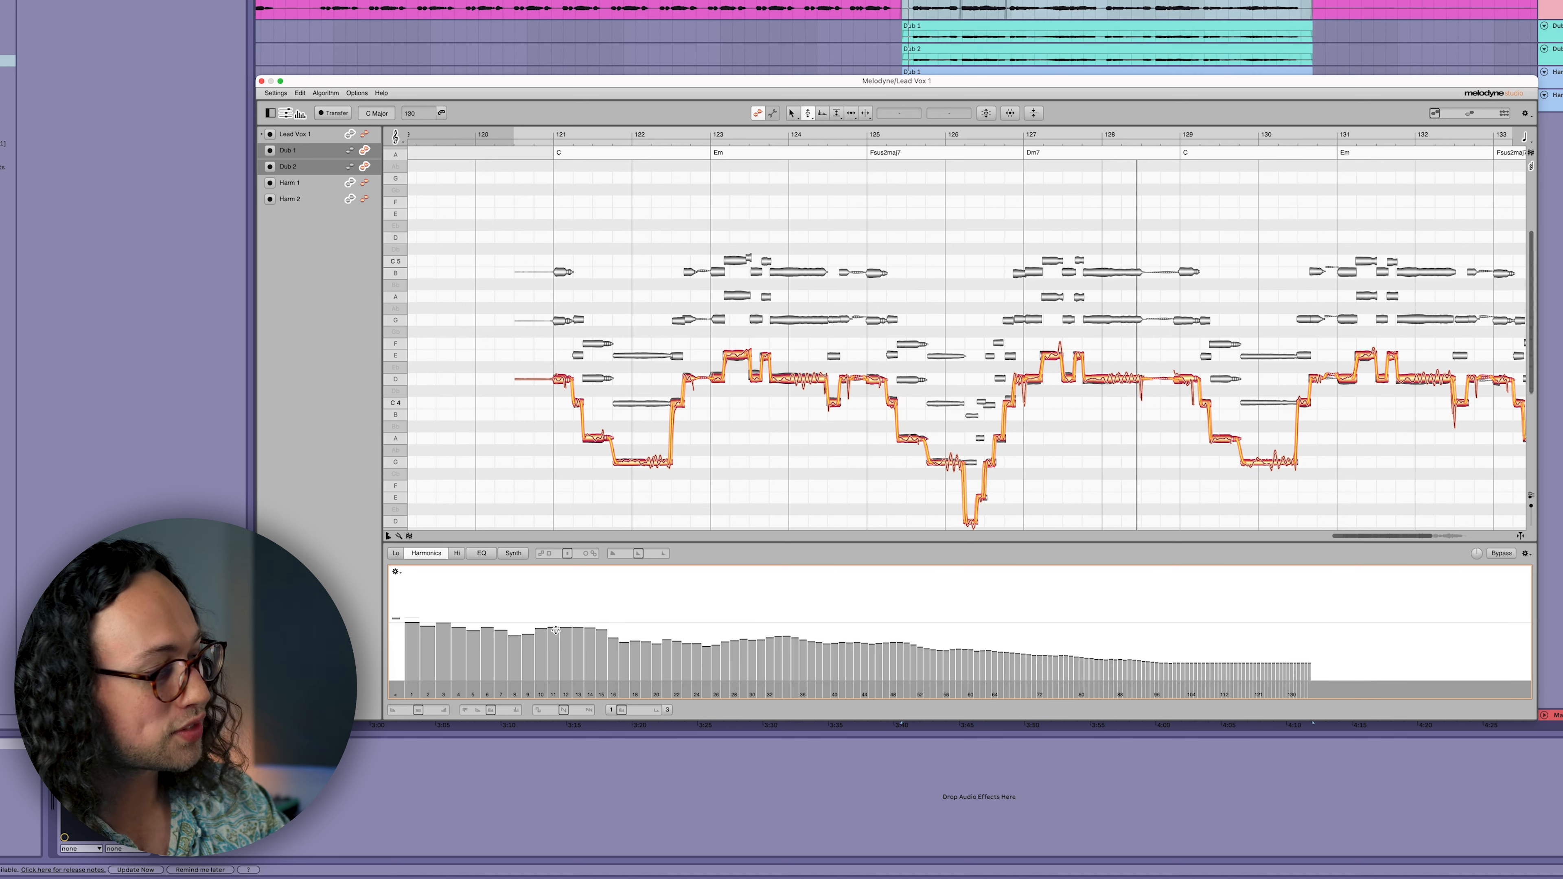
mouse_move(1061, 609)
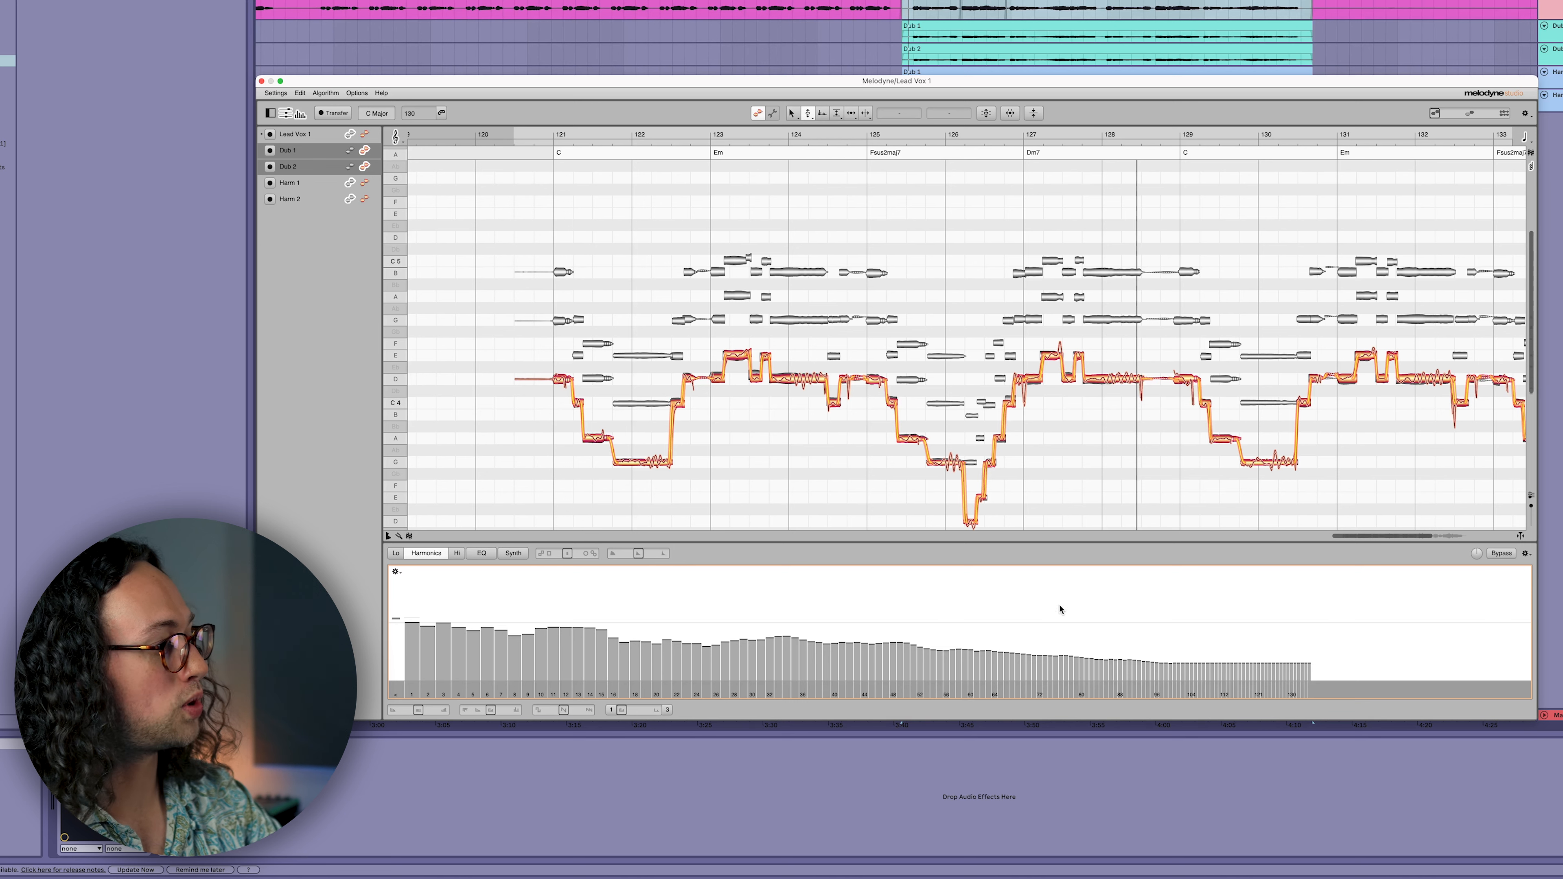